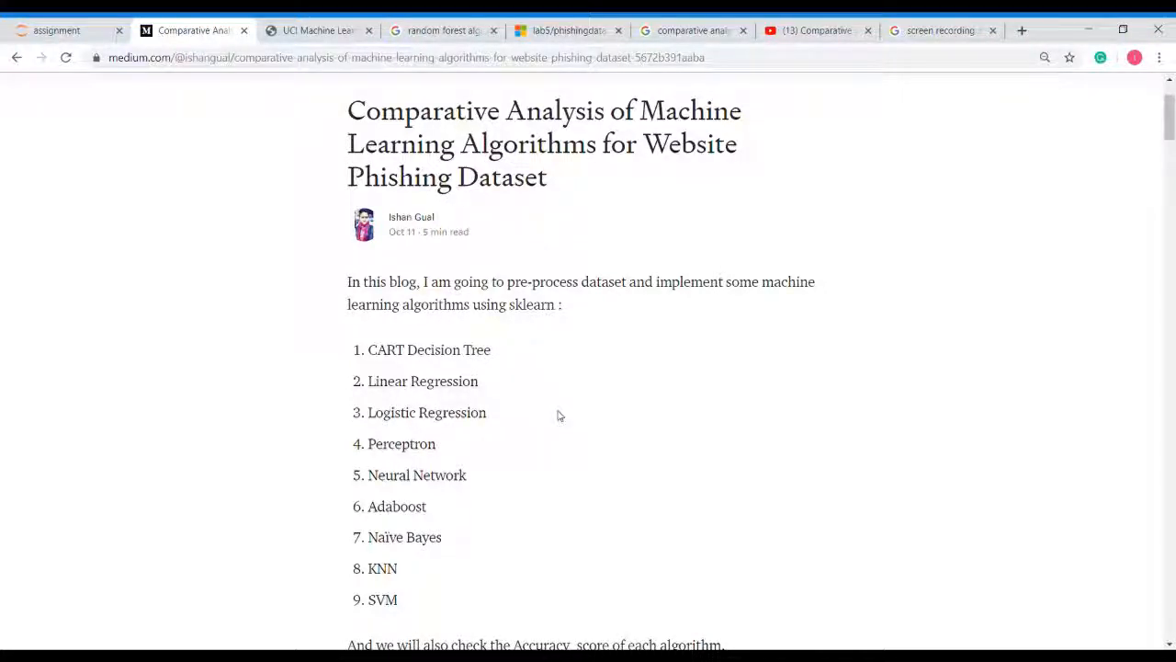
- Scroll through the Medium article's list of nine classification algorithms to review them
{"action": "scroll", "scroll_direction": "down", "scroll_amount": 3}
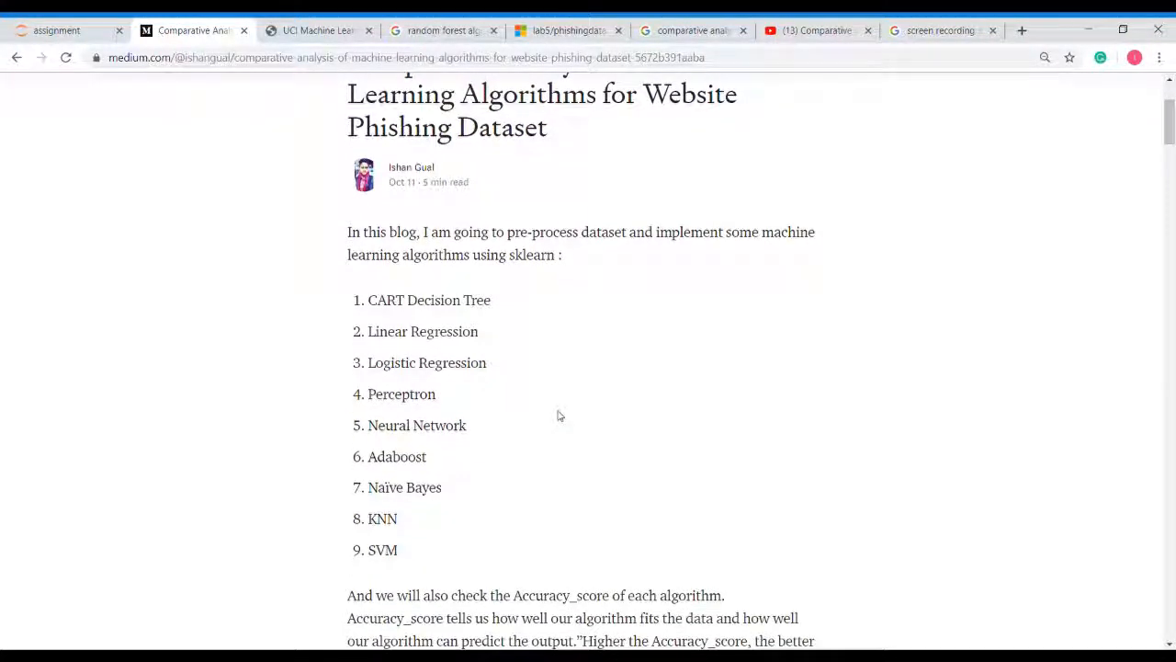
{"action": "scroll", "scroll_direction": "down", "scroll_amount": 3}
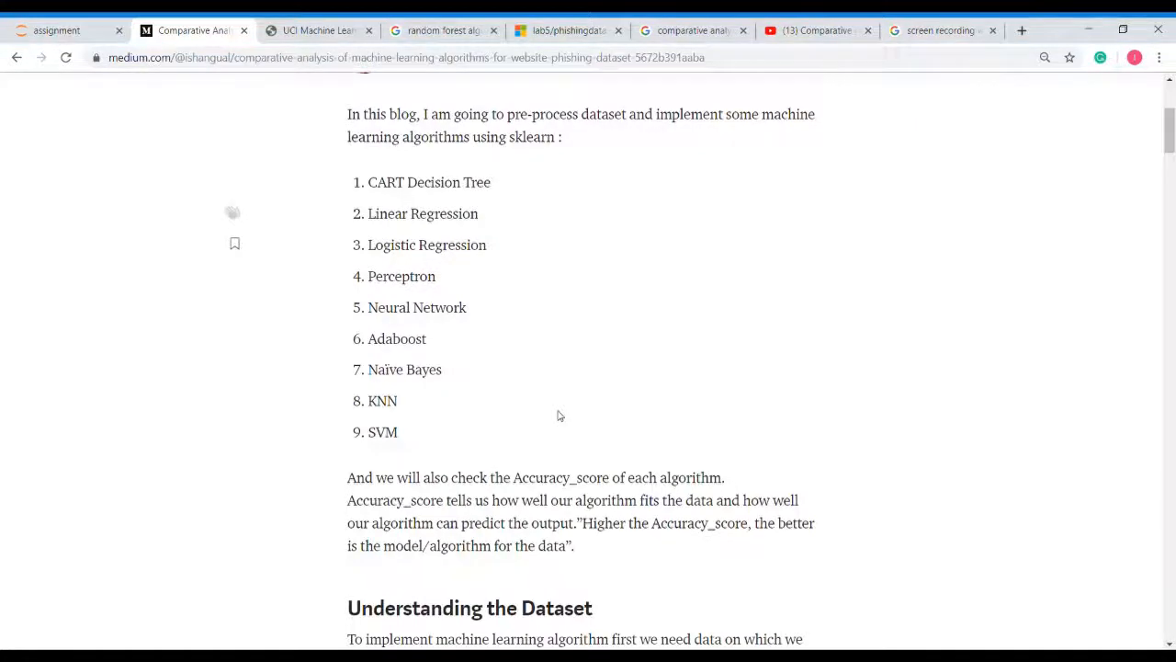
{"action": "scroll", "scroll_direction": "down", "scroll_amount": 3}
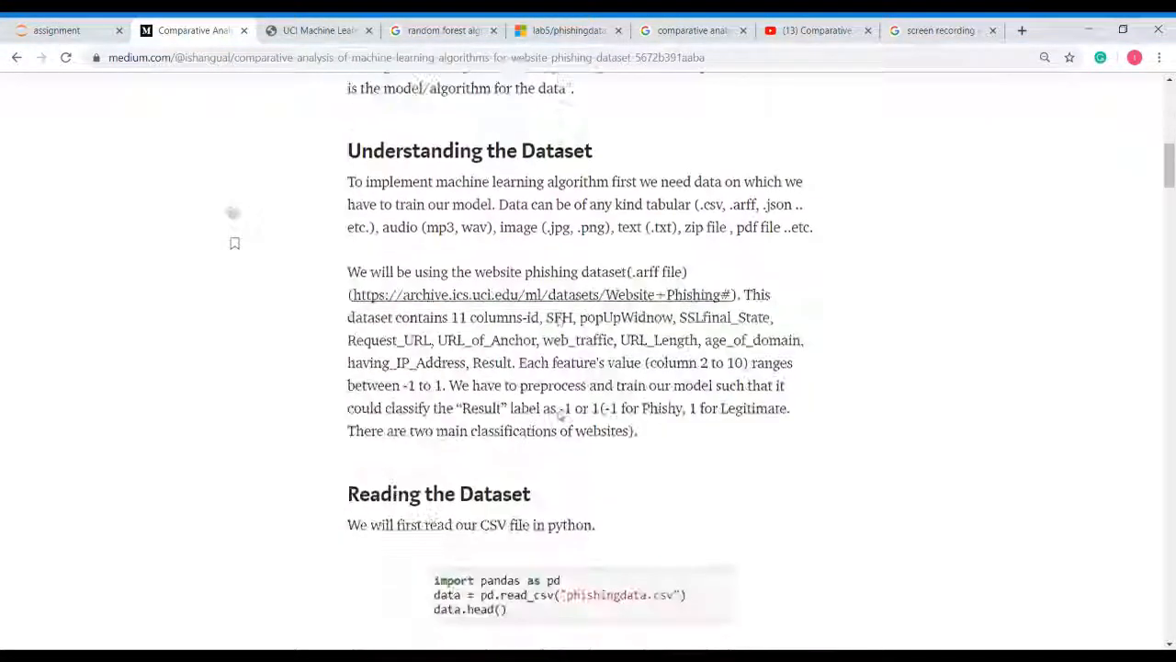
{"action": "scroll", "scroll_direction": "up", "scroll_amount": 3}
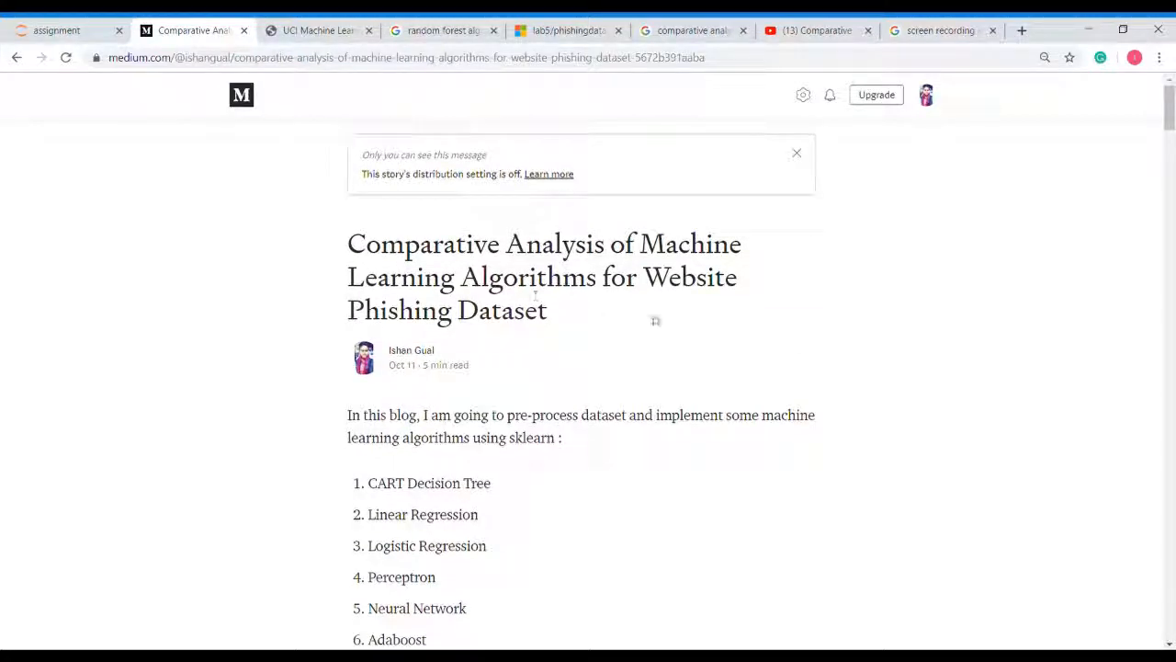
{"action": "scroll", "scroll_direction": "down", "scroll_amount": 3}
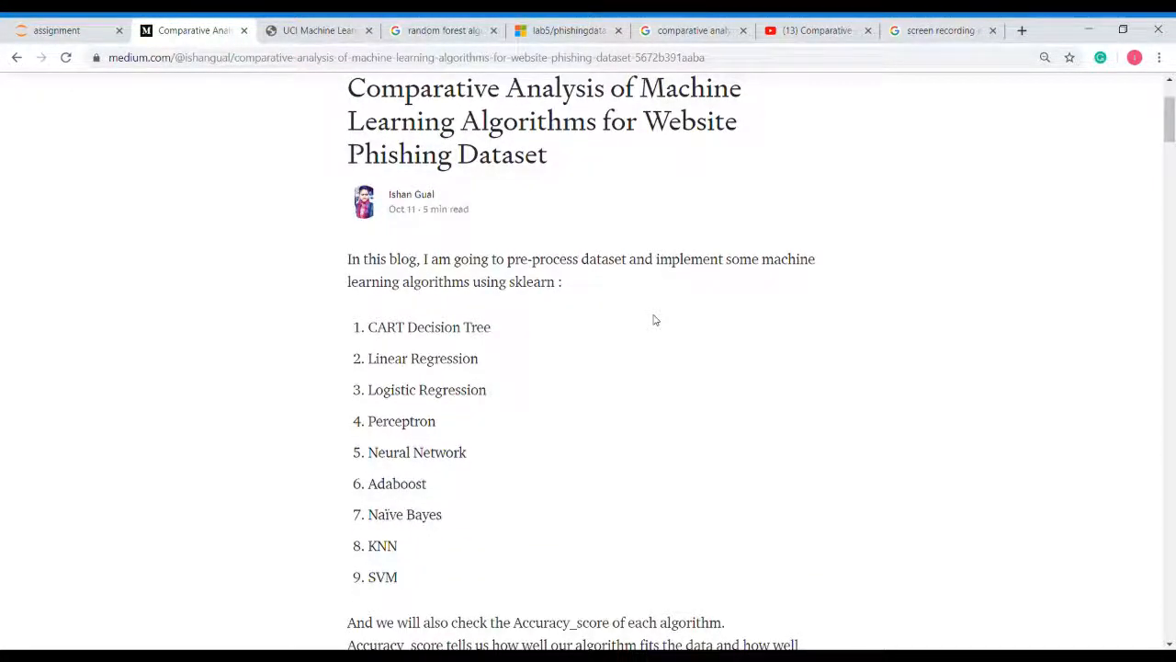
{"action": "scroll", "scroll_direction": "down", "scroll_amount": 3}
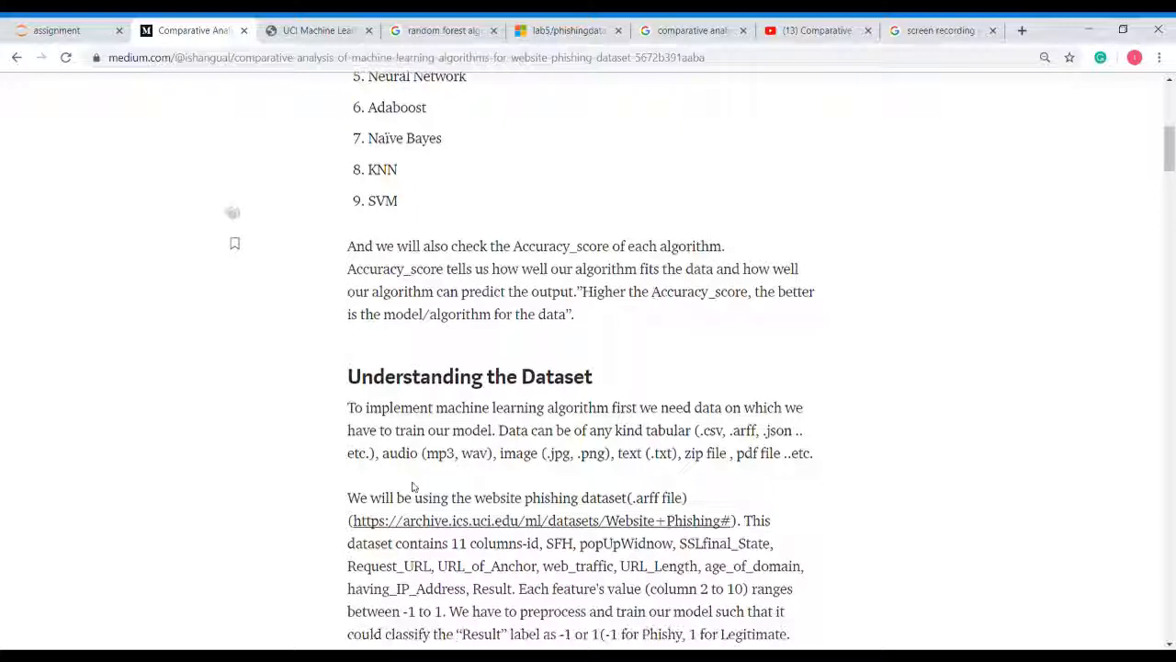
{"action": "scroll", "scroll_direction": "down", "scroll_amount": 3}
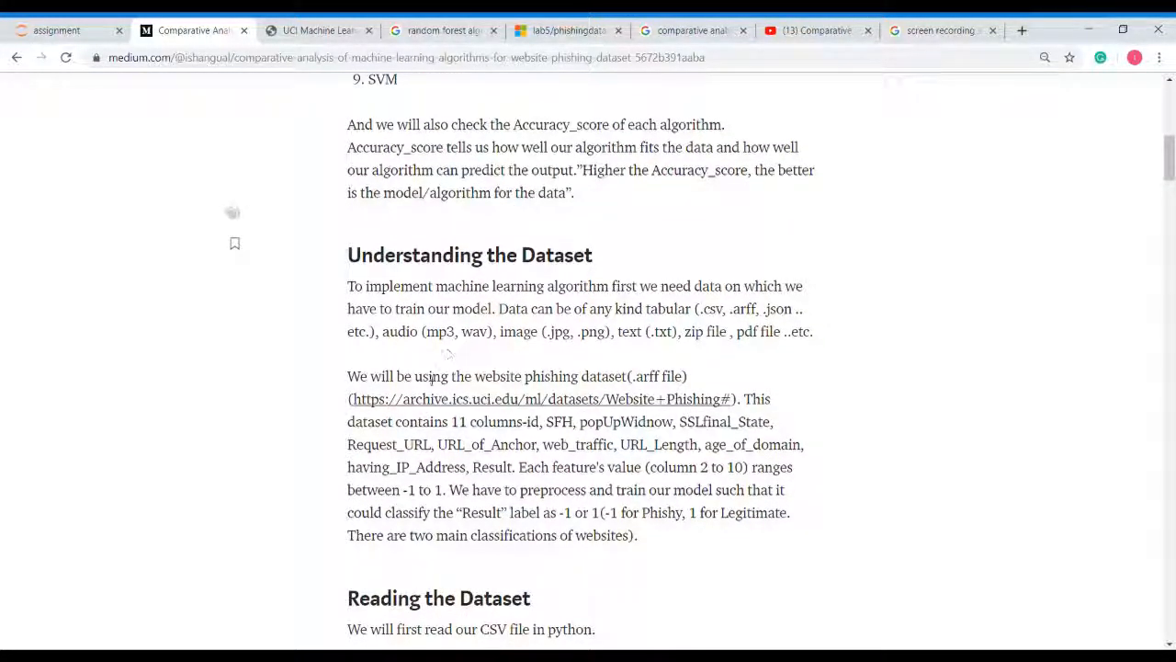
{"action": "mouse_move", "coordinate": [492, 404]}
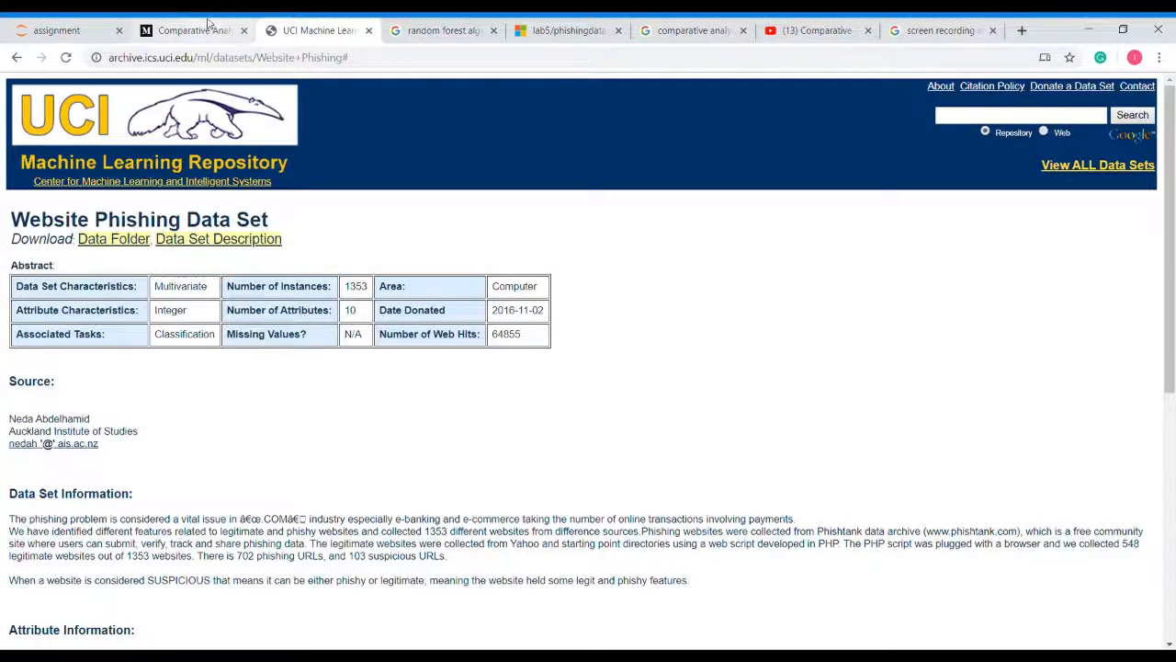
- Switch to the assignment notebook and scroll to the pandas code loading the phishing dataset
{"action": "left_click", "coordinate": [191, 30]}
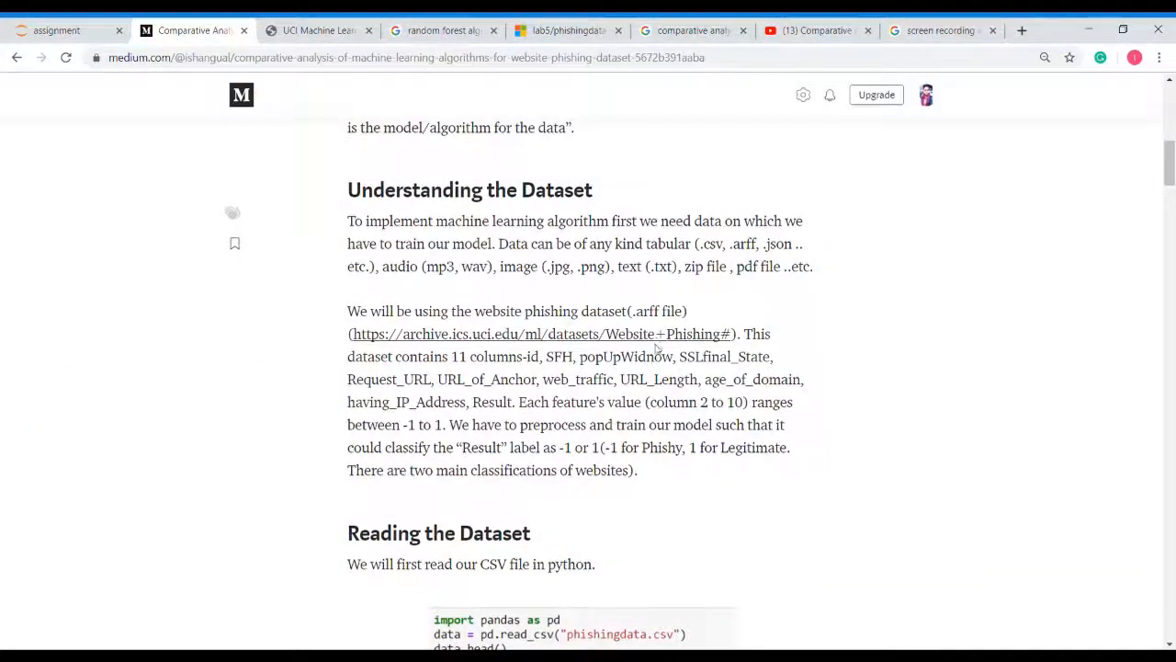
{"action": "scroll", "scroll_direction": "down", "scroll_amount": 3}
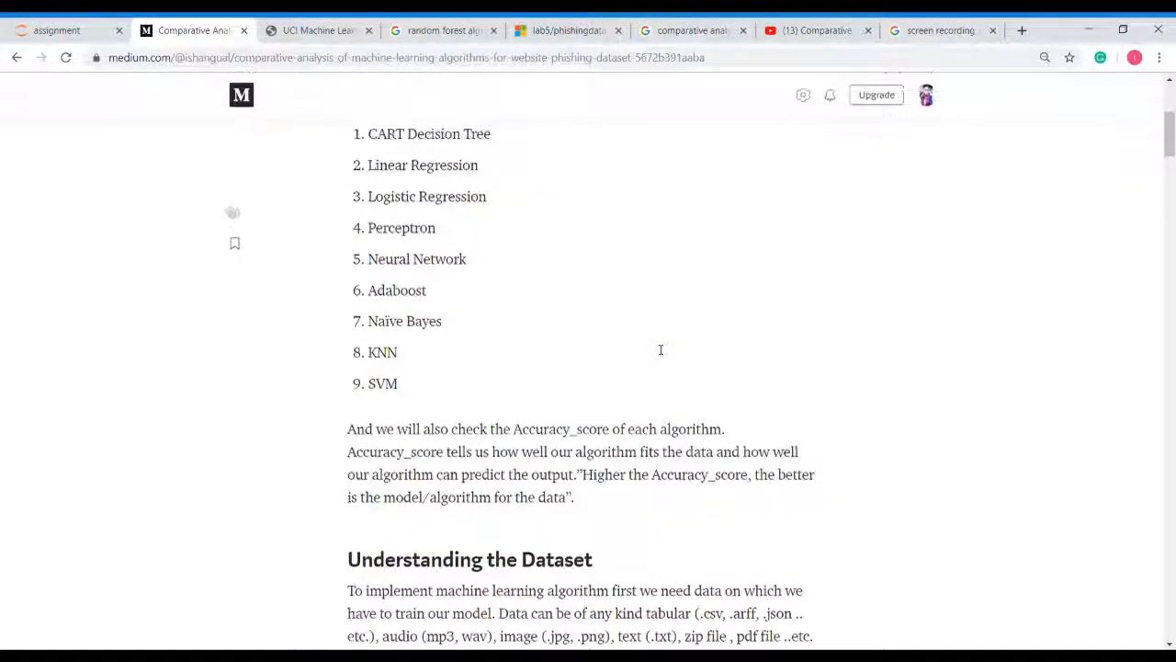
{"action": "scroll", "scroll_direction": "up", "scroll_amount": 3}
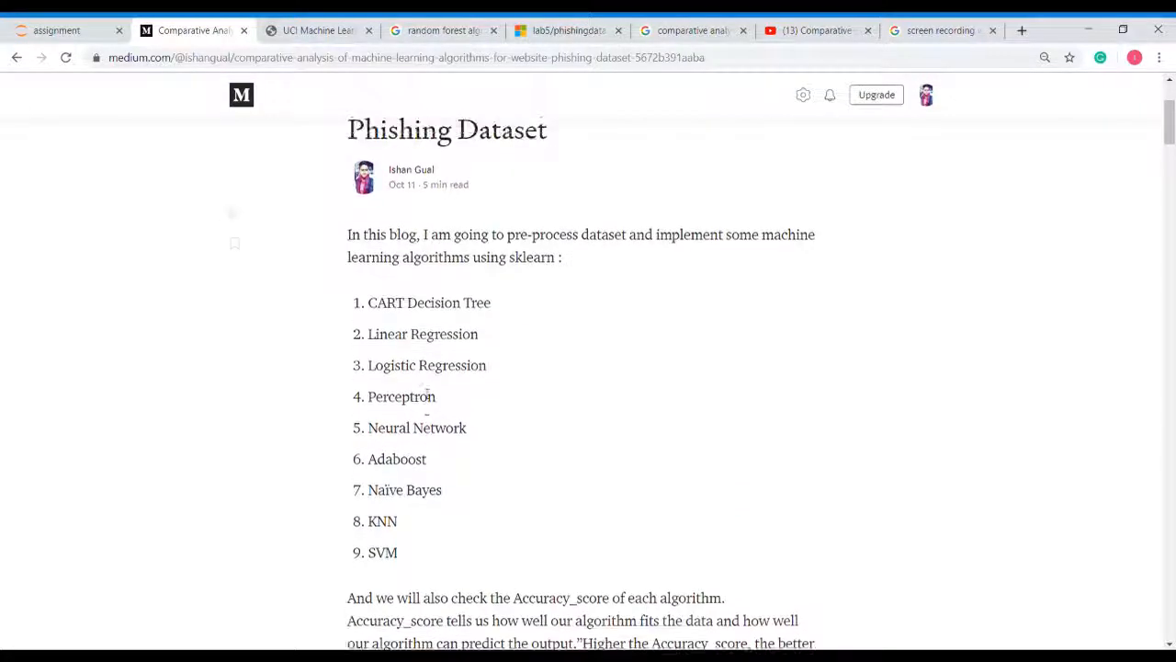
{"action": "scroll", "scroll_direction": "down", "scroll_amount": 3}
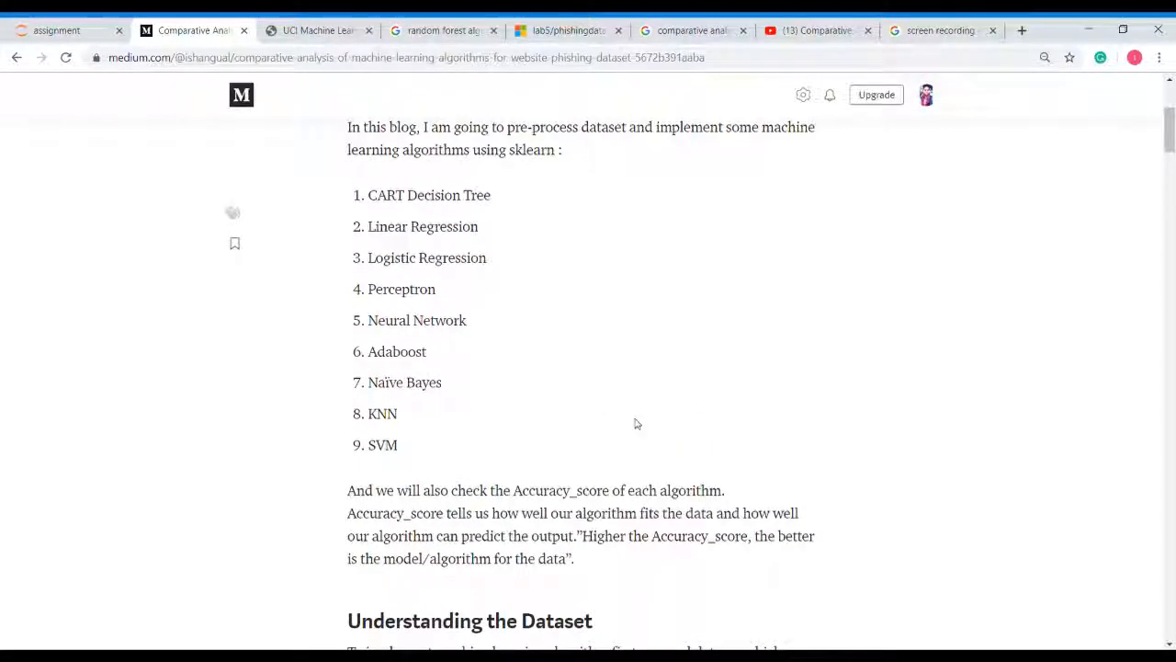
{"action": "scroll", "scroll_direction": "down", "scroll_amount": 3}
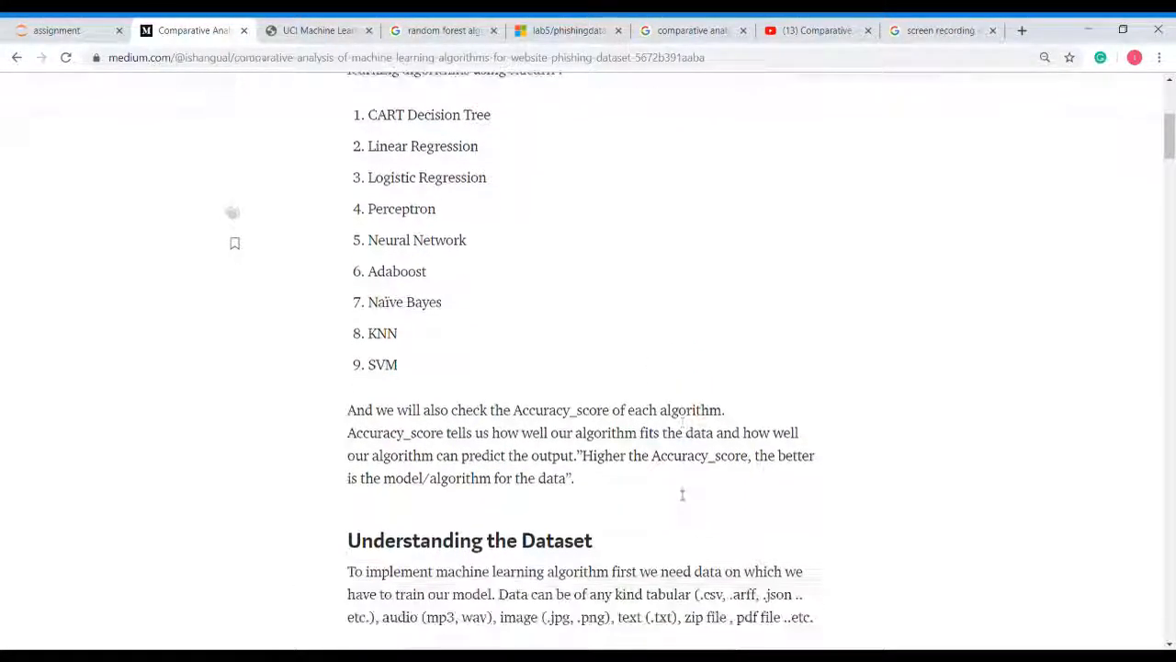
{"action": "scroll", "scroll_direction": "down", "scroll_amount": 3}
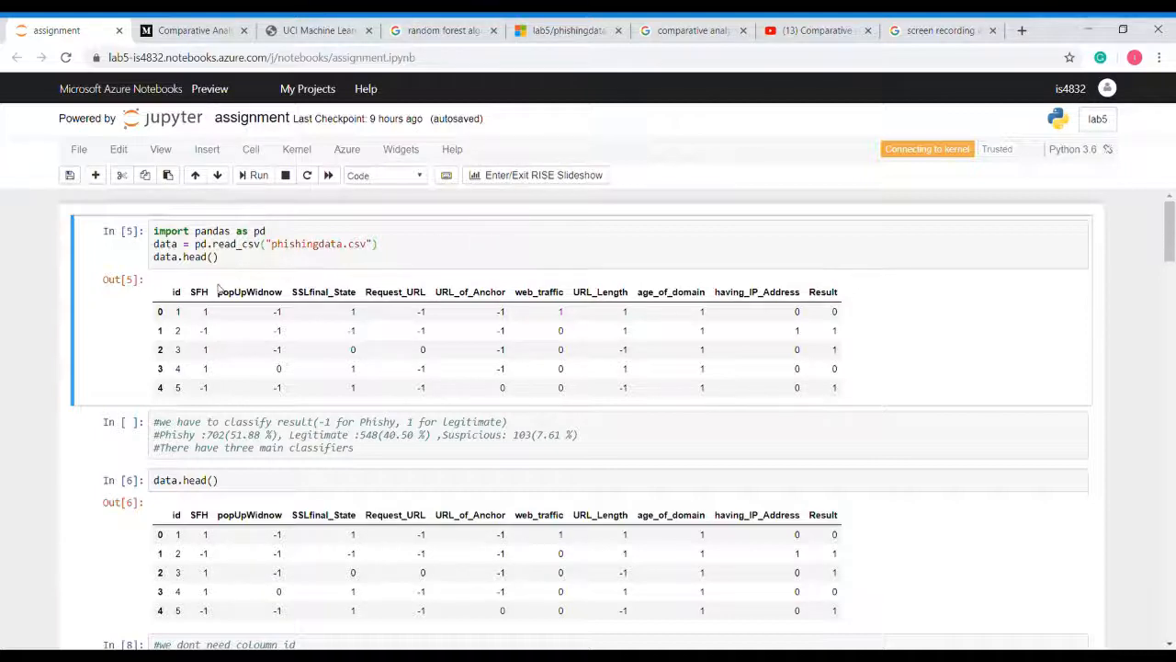
{"action": "scroll", "scroll_direction": "down", "scroll_amount": 3}
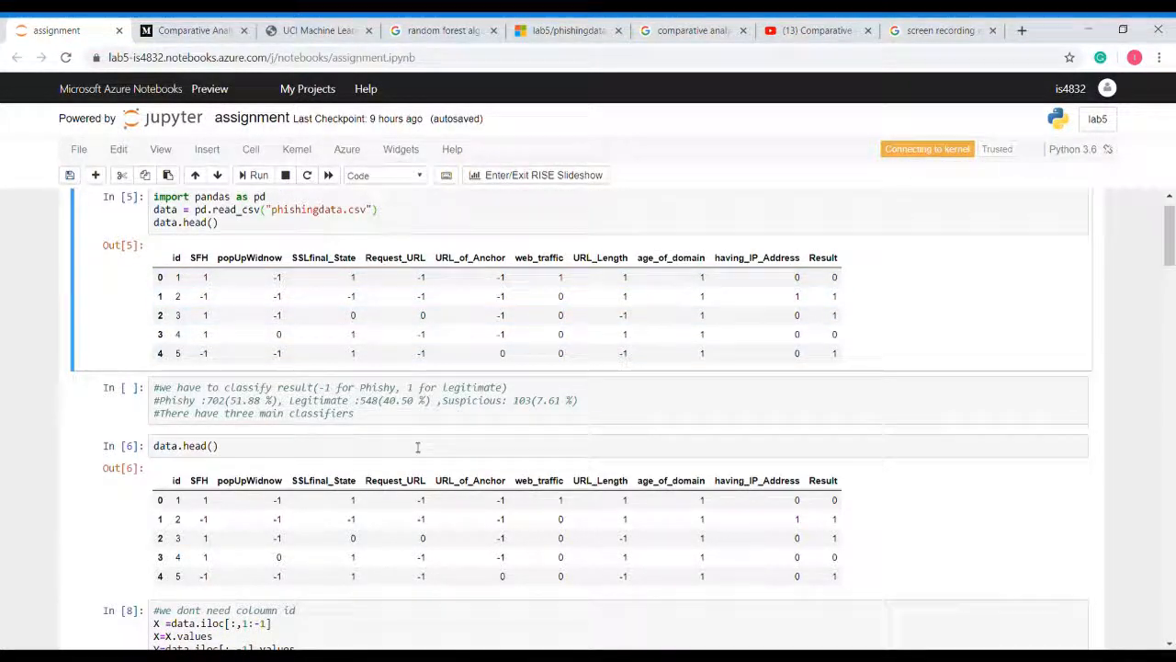
{"action": "scroll", "scroll_direction": "down", "scroll_amount": 3}
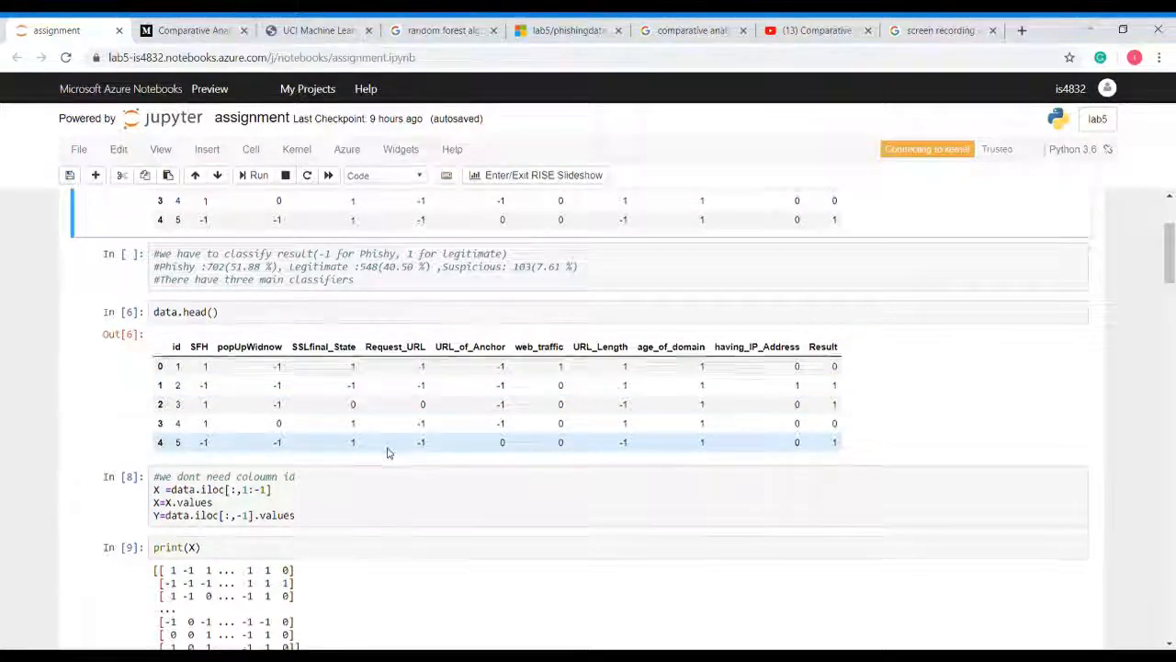
{"action": "scroll", "scroll_direction": "down", "scroll_amount": 3}
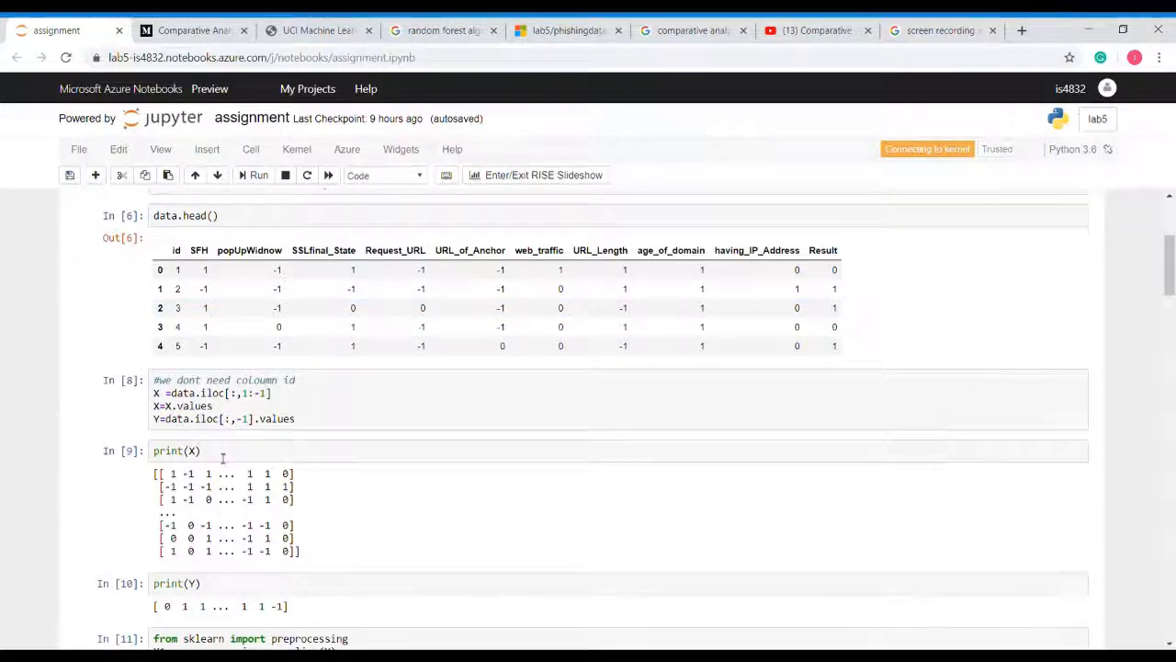
{"action": "scroll", "scroll_direction": "down", "scroll_amount": 3}
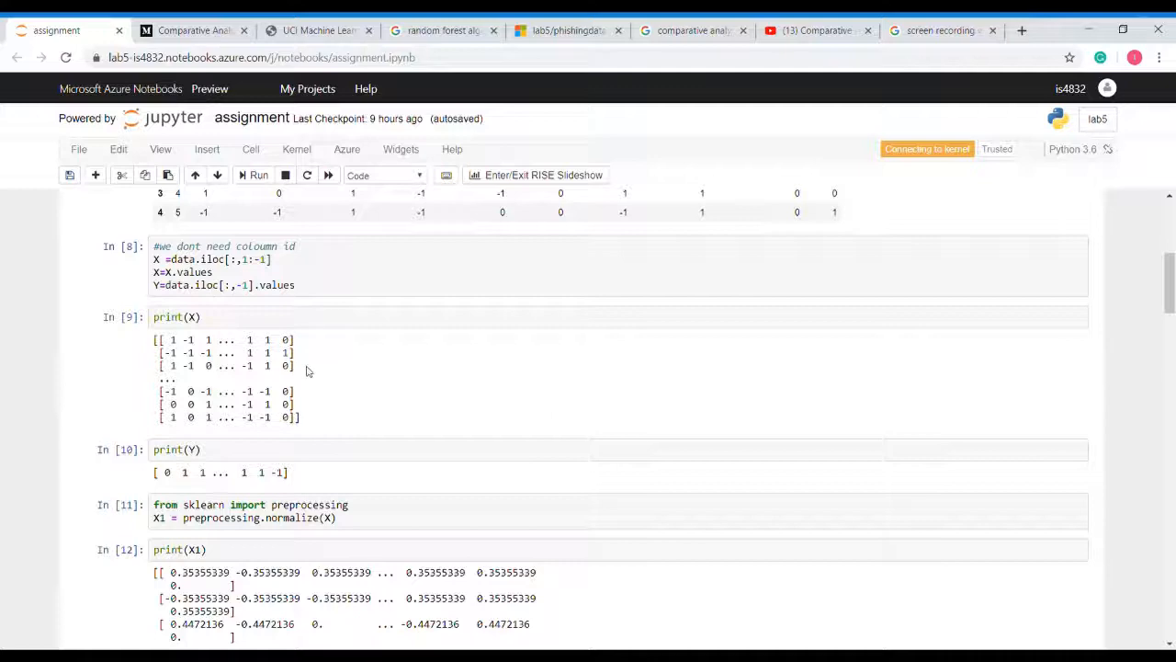
{"action": "scroll", "scroll_direction": "down", "scroll_amount": 3}
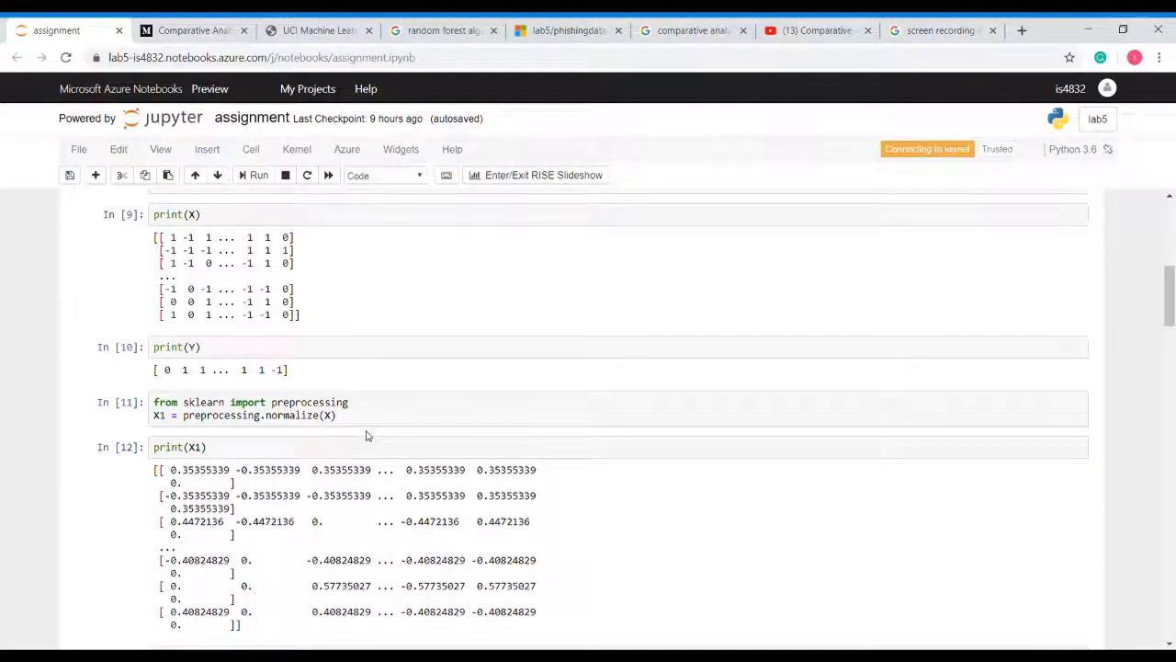
{"action": "scroll", "scroll_direction": "down", "scroll_amount": 3}
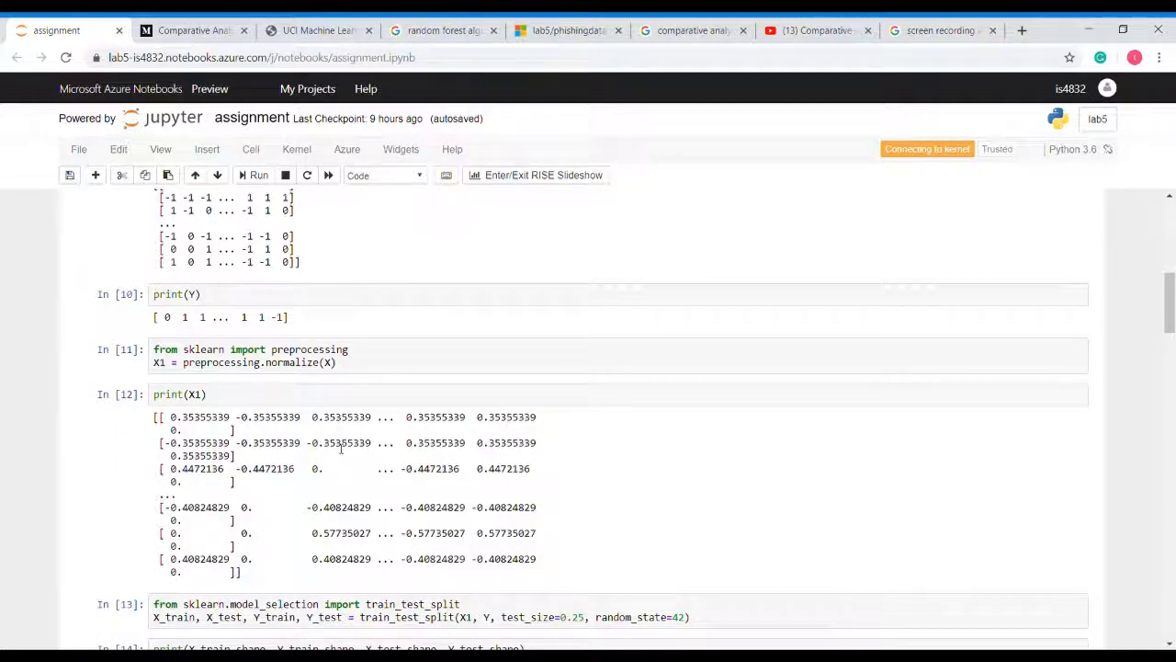
{"action": "scroll", "scroll_direction": "down", "scroll_amount": 3}
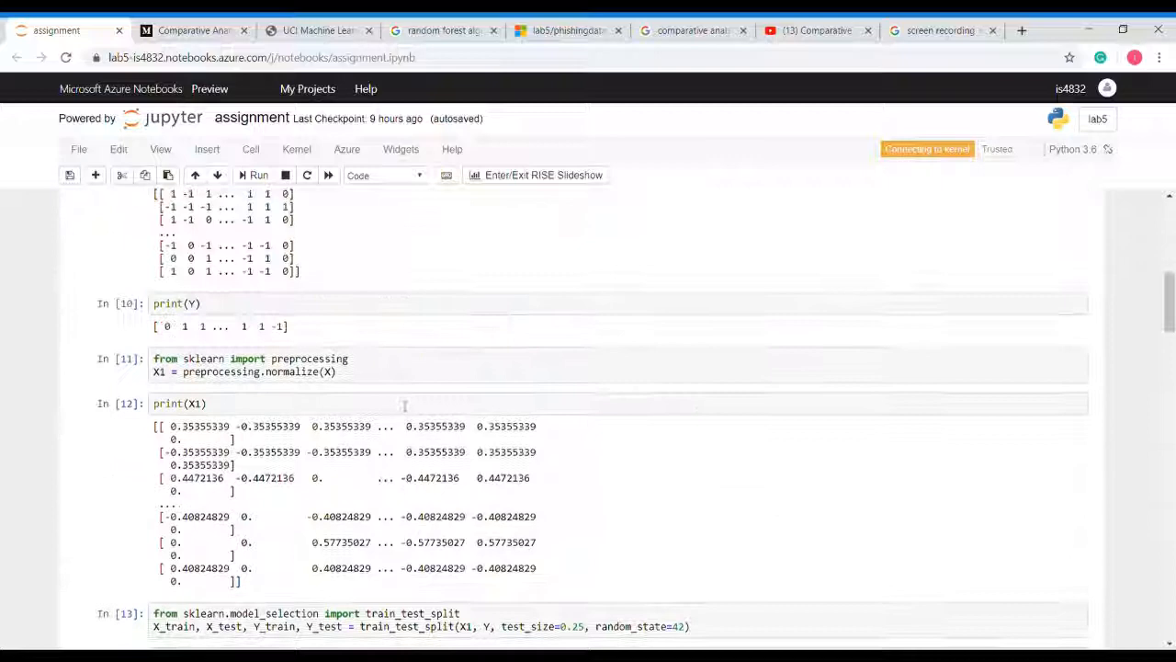
{"action": "scroll", "scroll_direction": "down", "scroll_amount": 3}
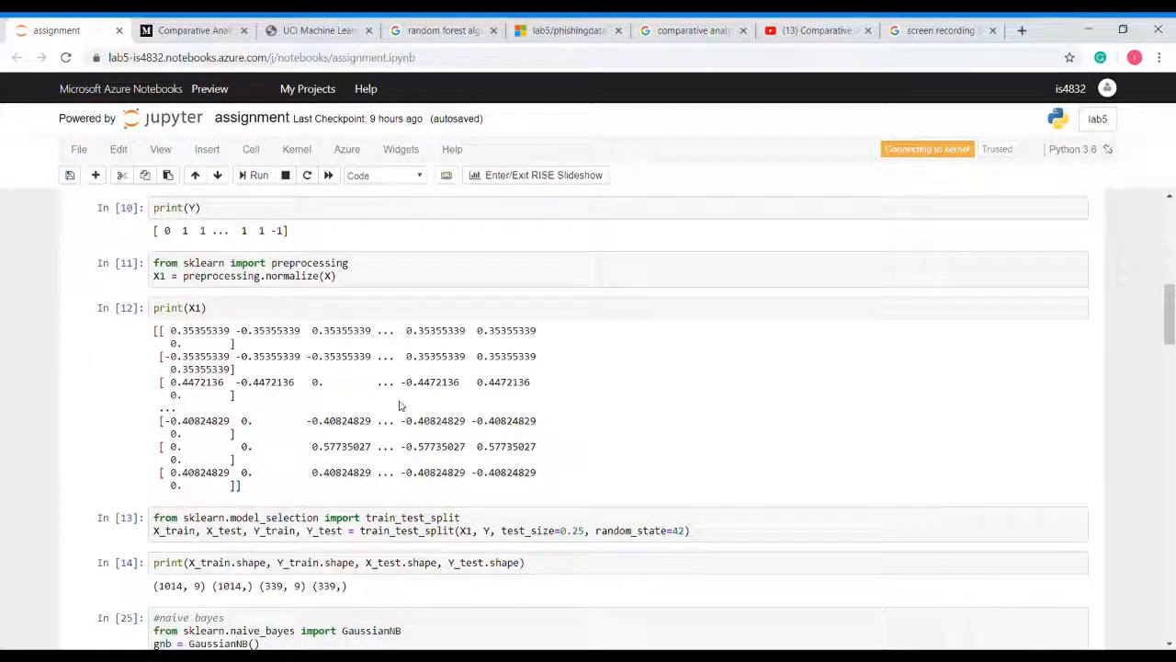
{"action": "scroll", "scroll_direction": "down", "scroll_amount": 3}
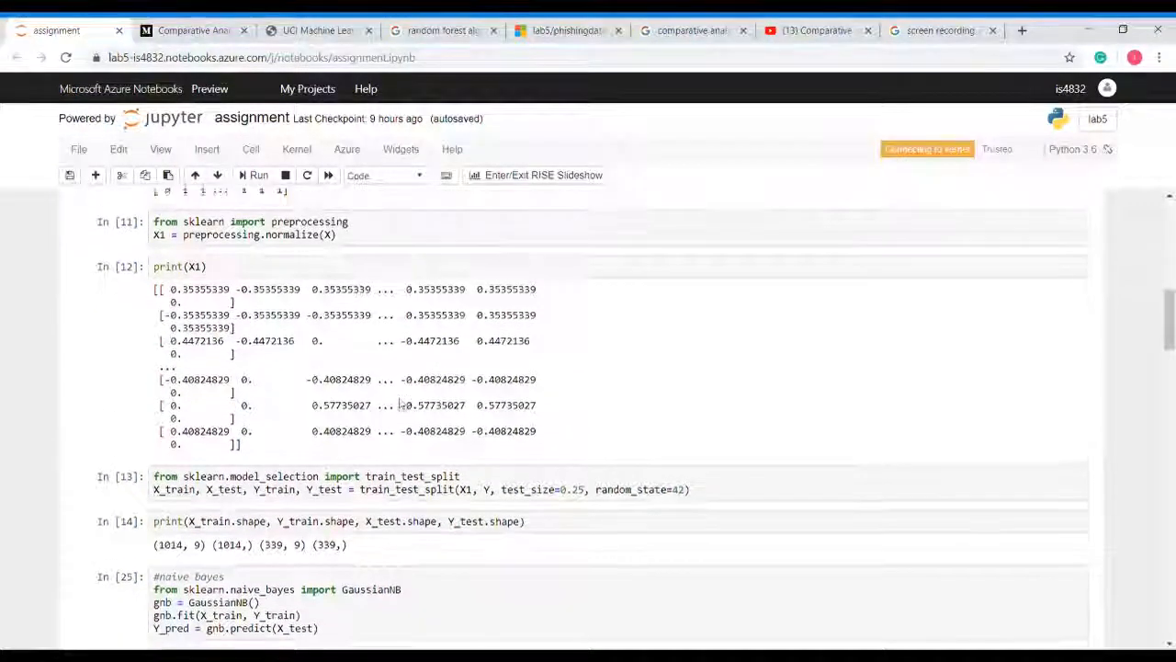
{"action": "scroll", "scroll_direction": "down", "scroll_amount": 3}
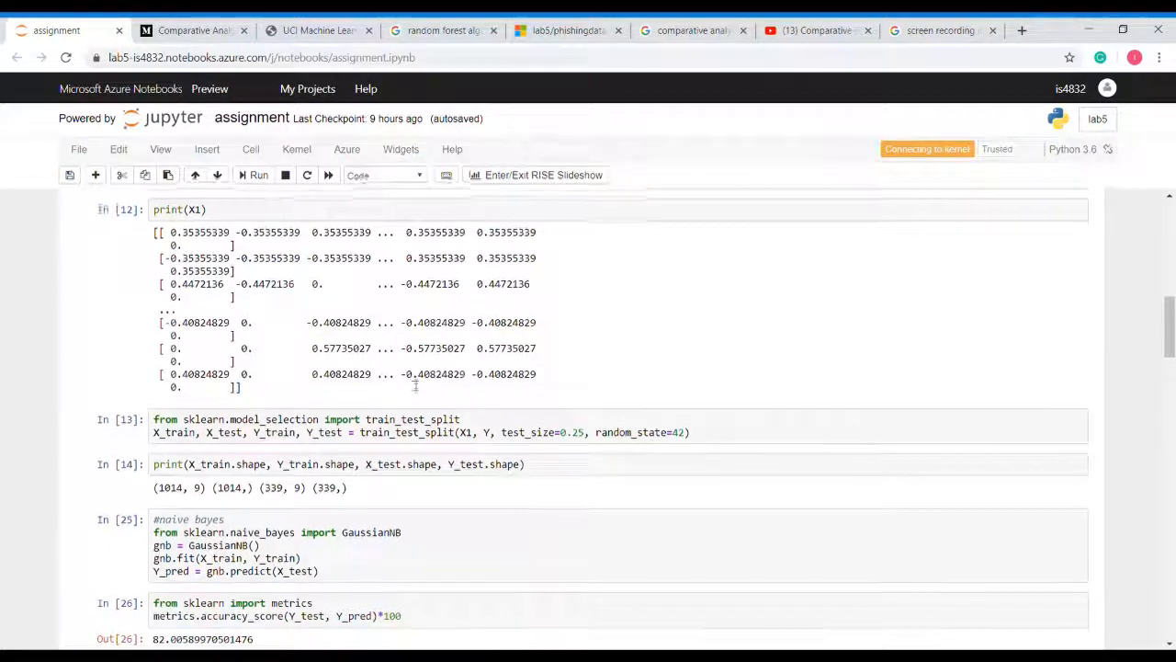
{"action": "scroll", "scroll_direction": "down", "scroll_amount": 3}
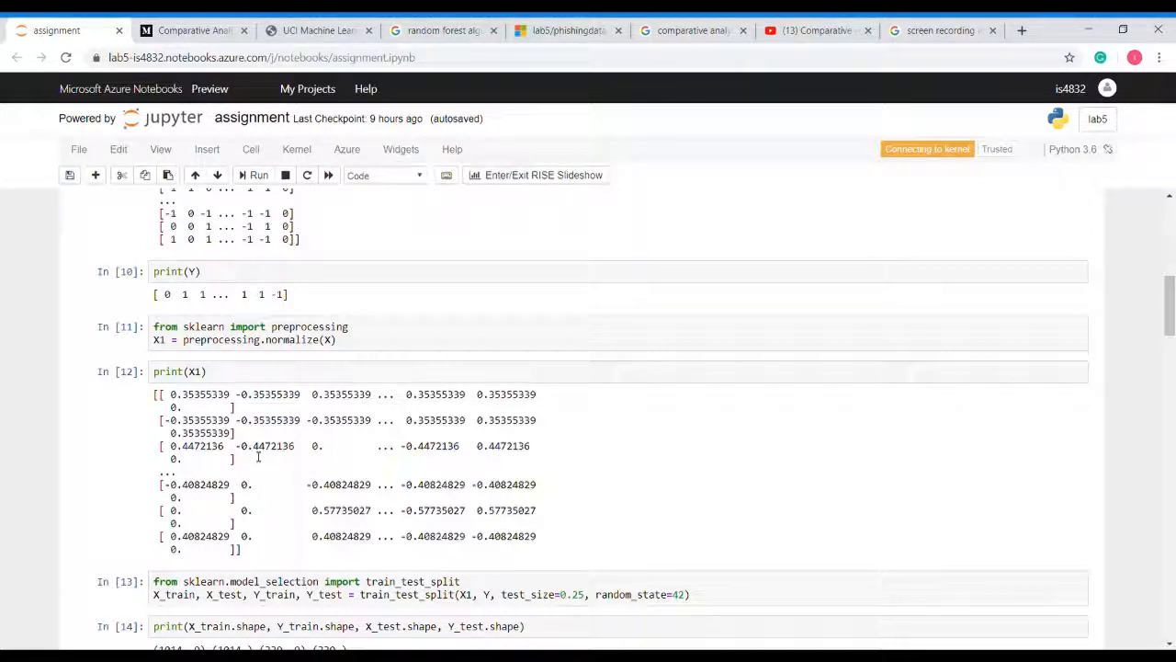
{"action": "scroll", "scroll_direction": "down", "scroll_amount": 3}
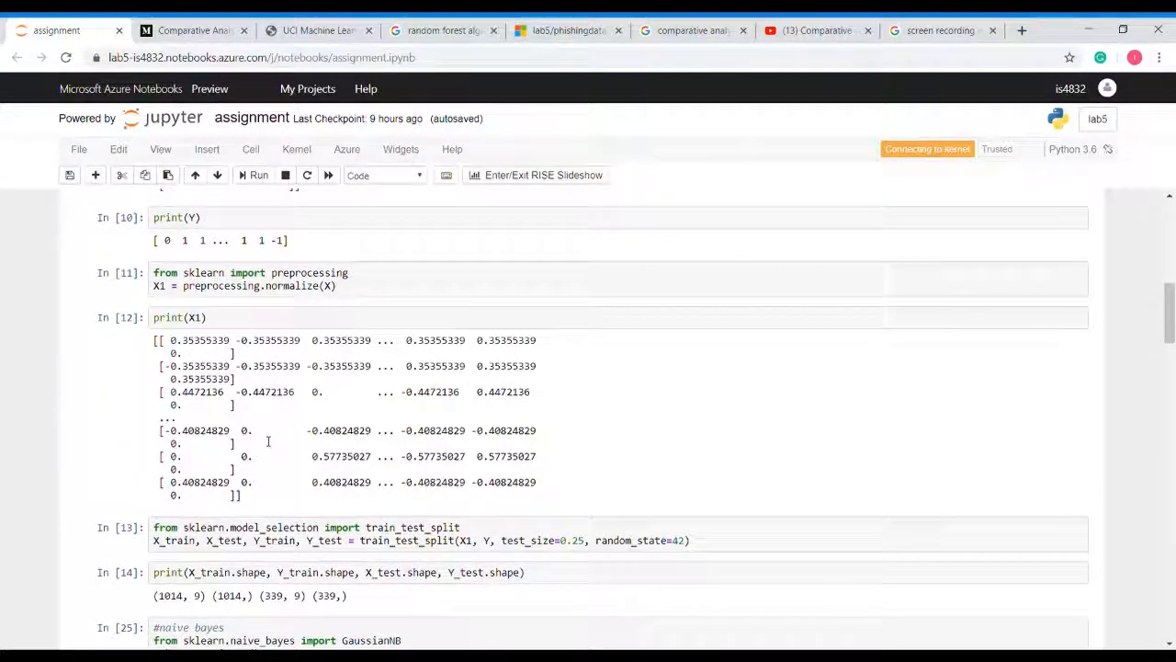
{"action": "scroll", "scroll_direction": "down", "scroll_amount": 3}
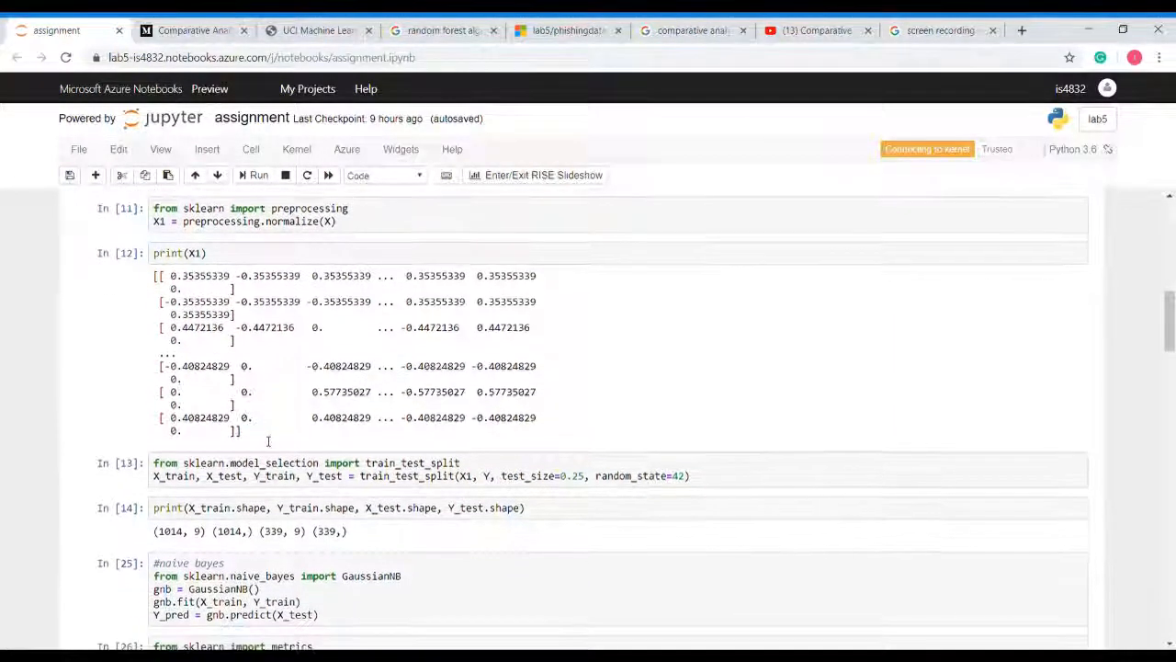
{"action": "scroll", "scroll_direction": "down", "scroll_amount": 3}
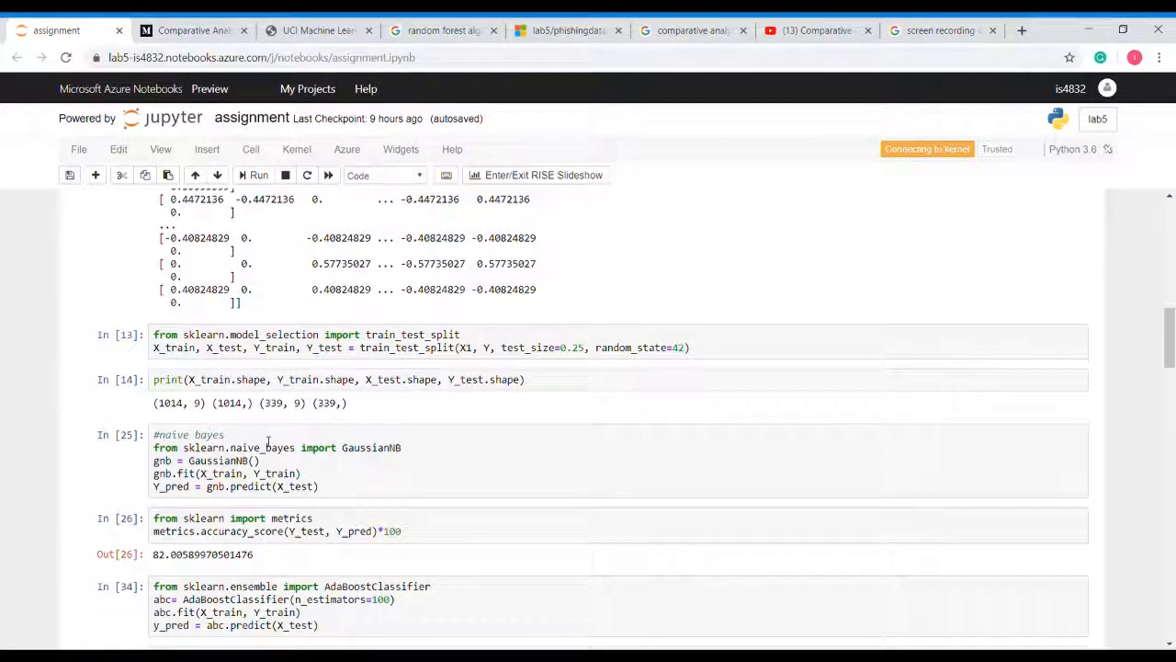
{"action": "mouse_move", "coordinate": [413, 313]}
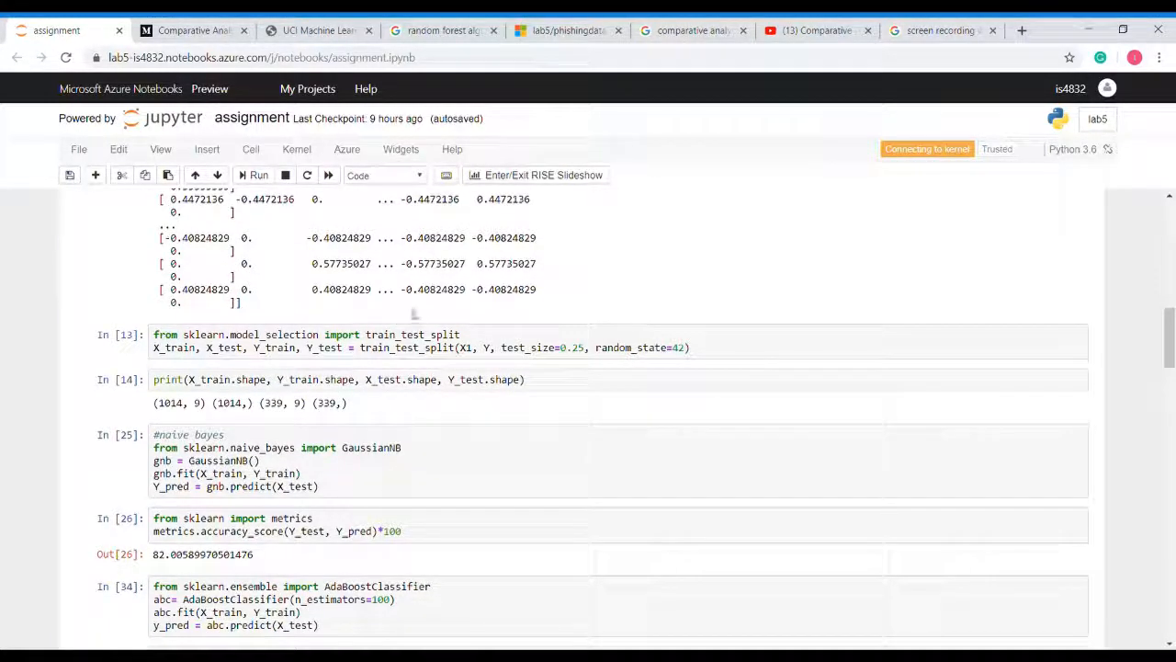
{"action": "mouse_move", "coordinate": [537, 309]}
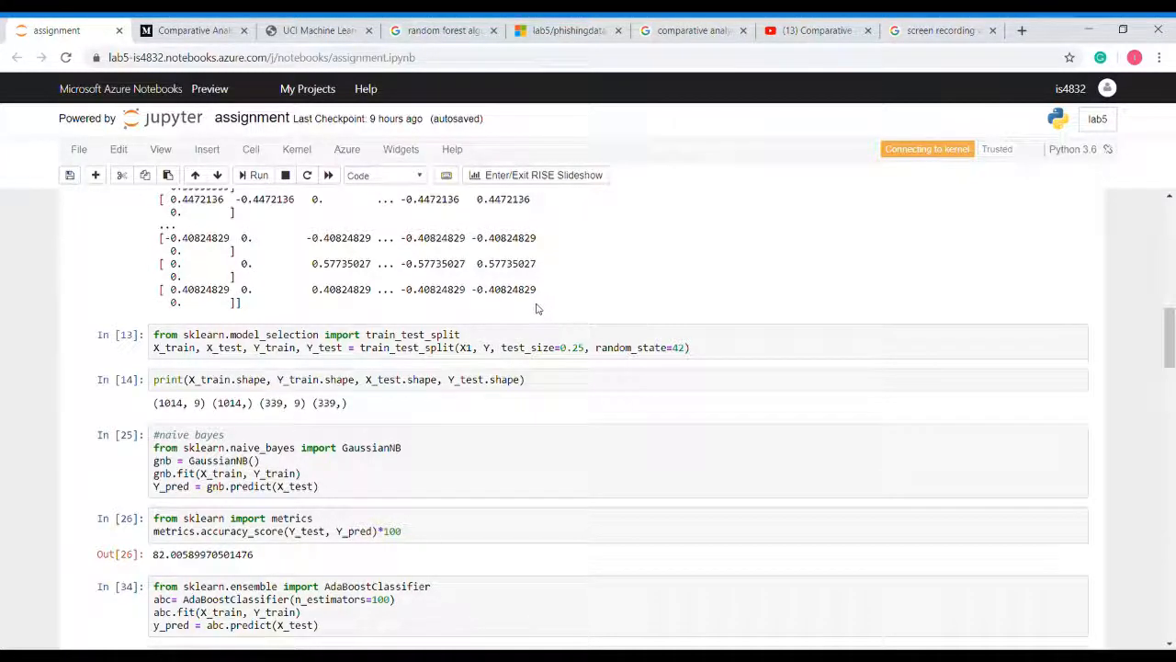
{"action": "mouse_move", "coordinate": [444, 328]}
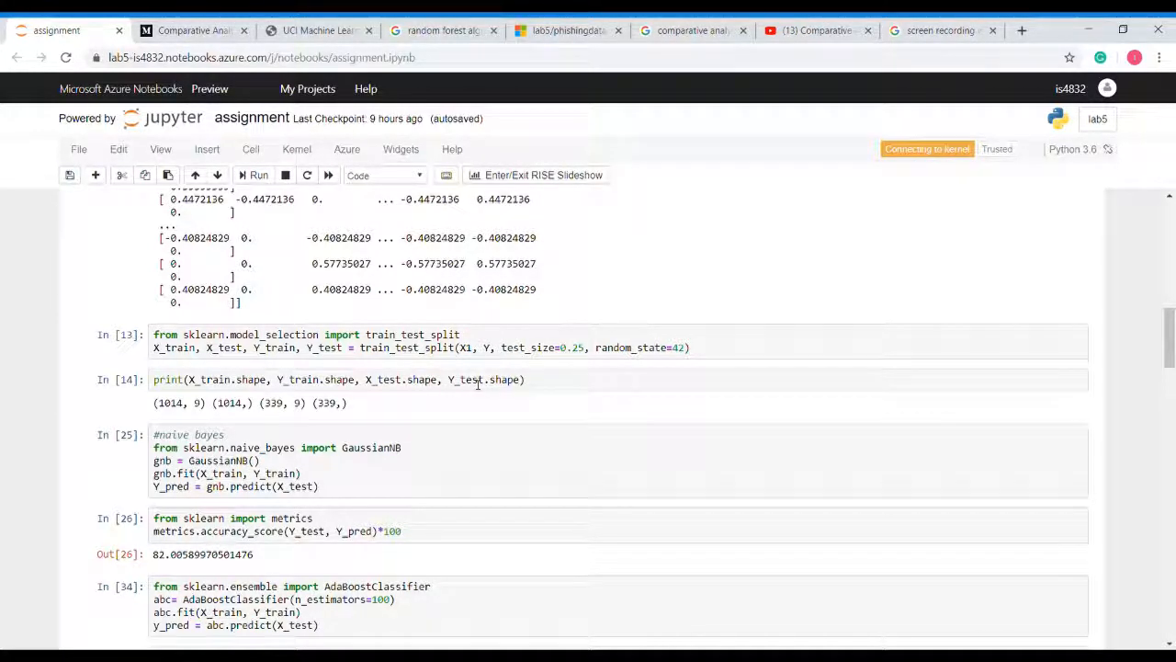
{"action": "scroll", "scroll_direction": "down", "scroll_amount": 3}
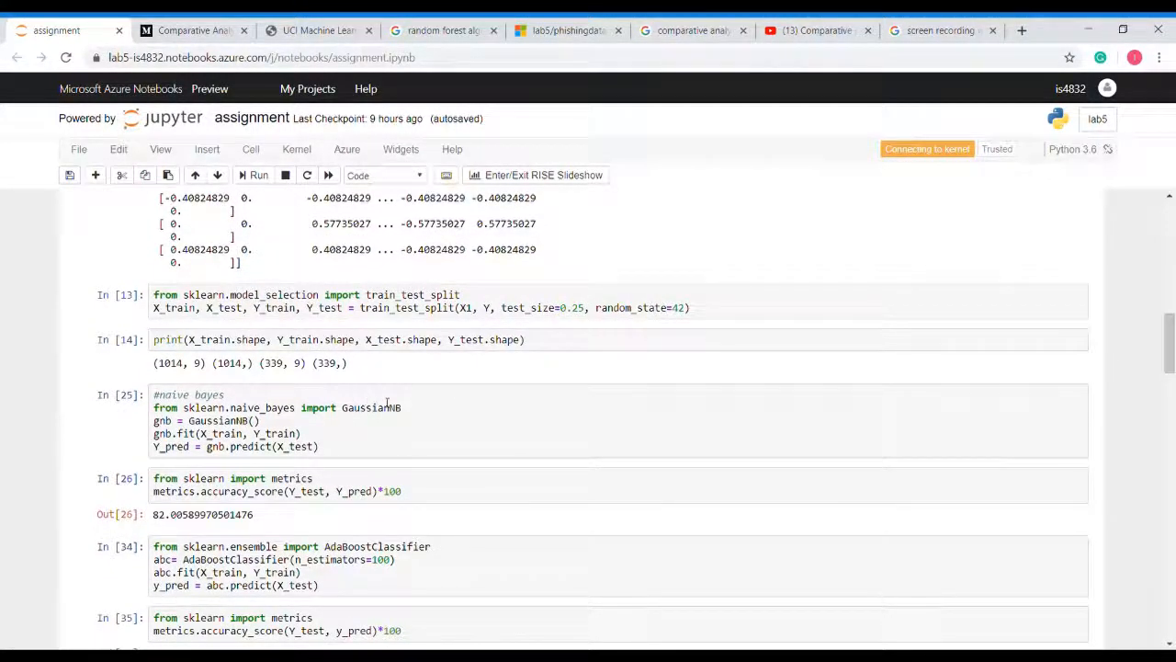
{"action": "mouse_move", "coordinate": [448, 421]}
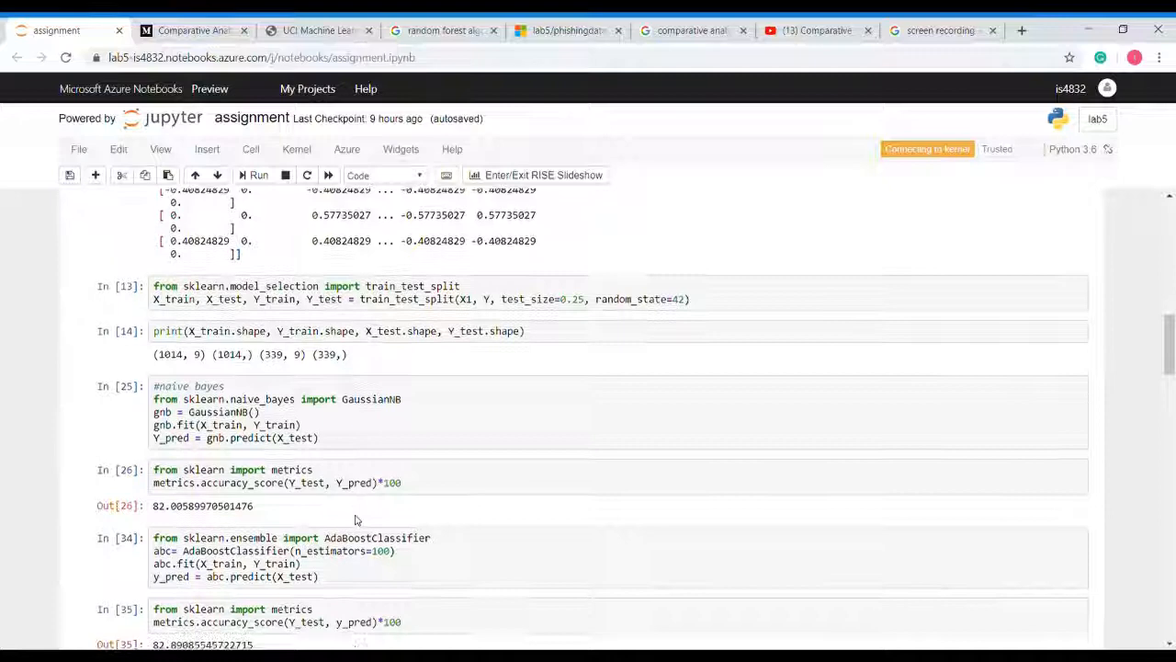
{"action": "scroll", "scroll_direction": "down", "scroll_amount": 3}
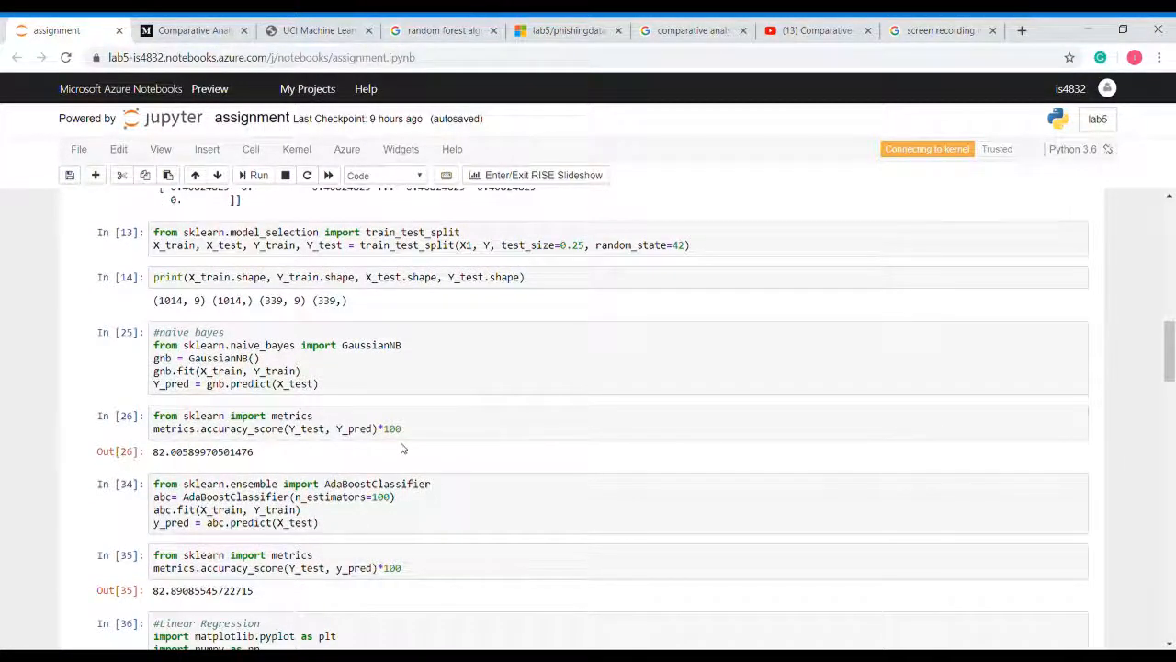
{"action": "scroll", "scroll_direction": "down", "scroll_amount": 3}
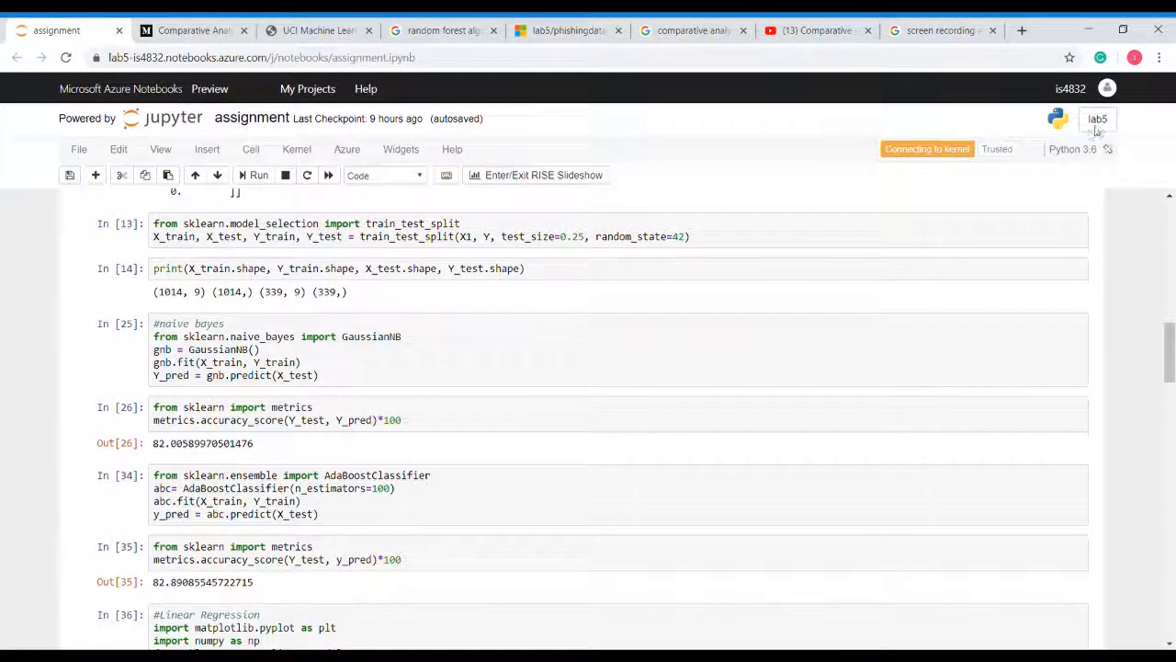
{"action": "scroll", "scroll_direction": "down", "scroll_amount": 3}
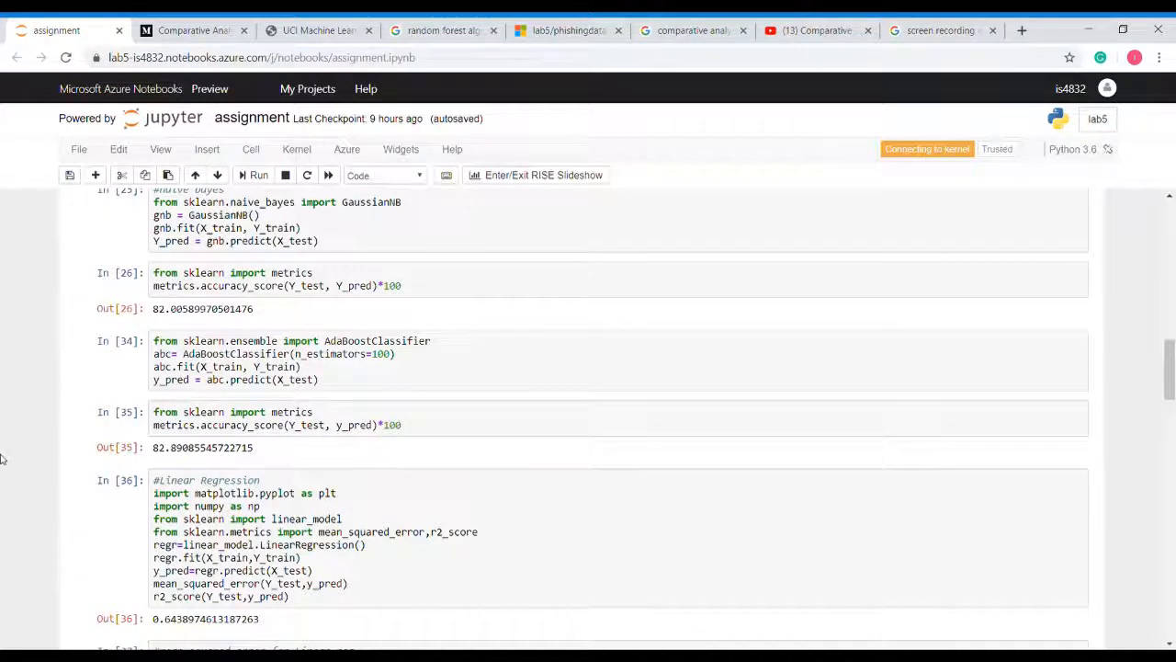
{"action": "scroll", "scroll_direction": "down", "scroll_amount": 3}
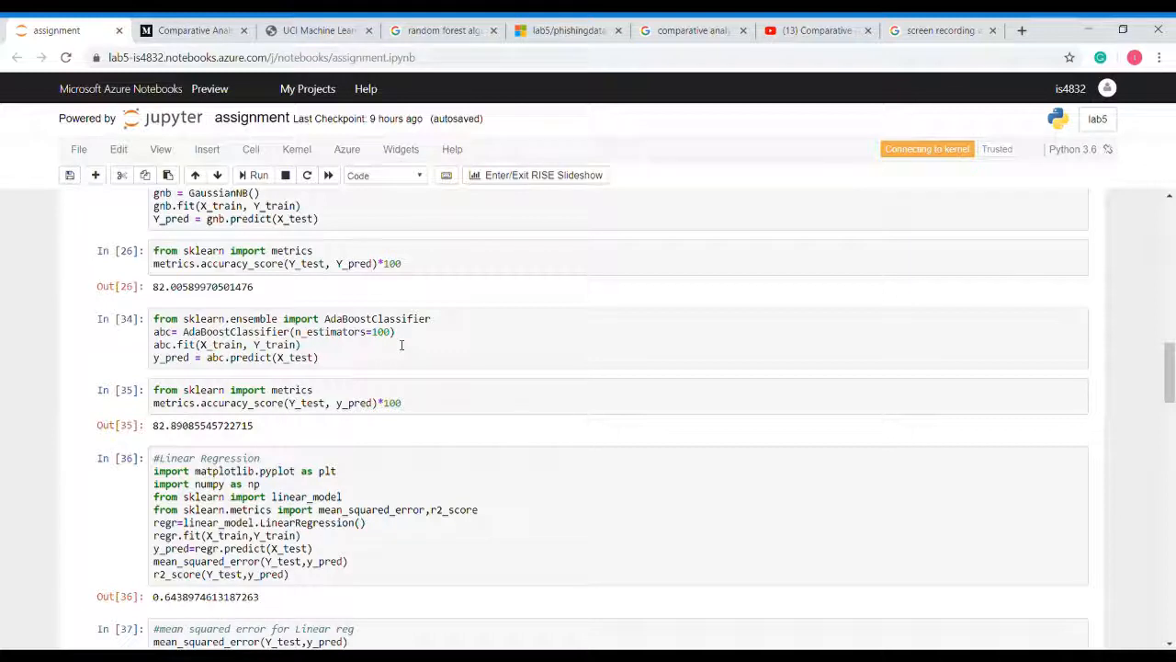
{"action": "mouse_move", "coordinate": [404, 349]}
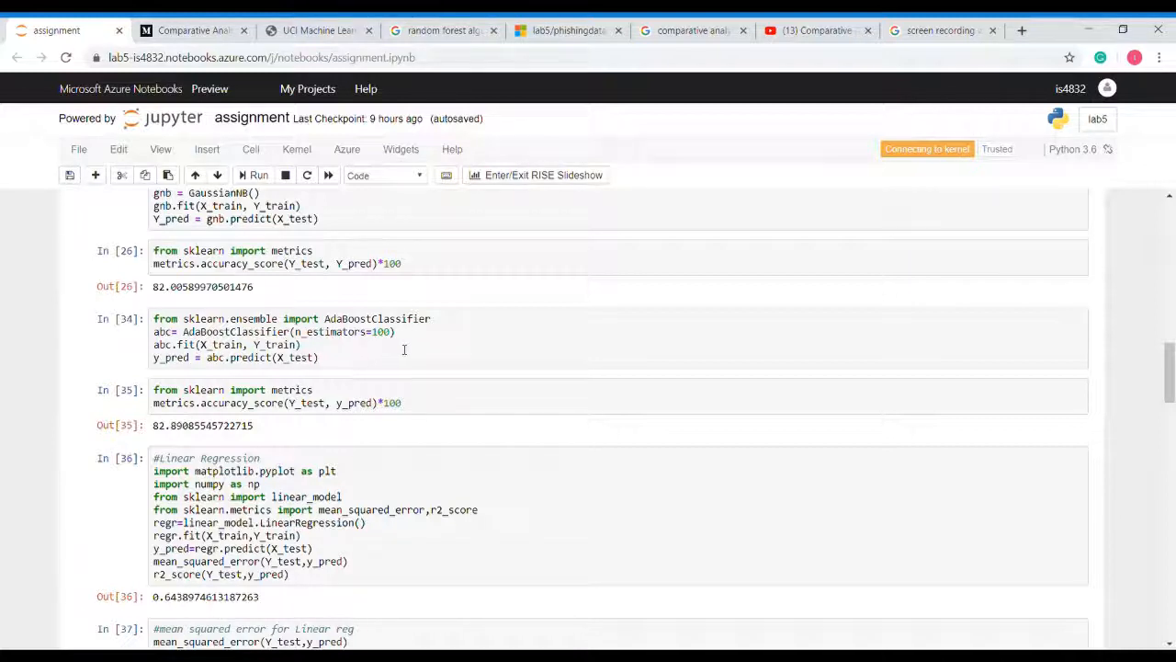
{"action": "mouse_move", "coordinate": [412, 356]}
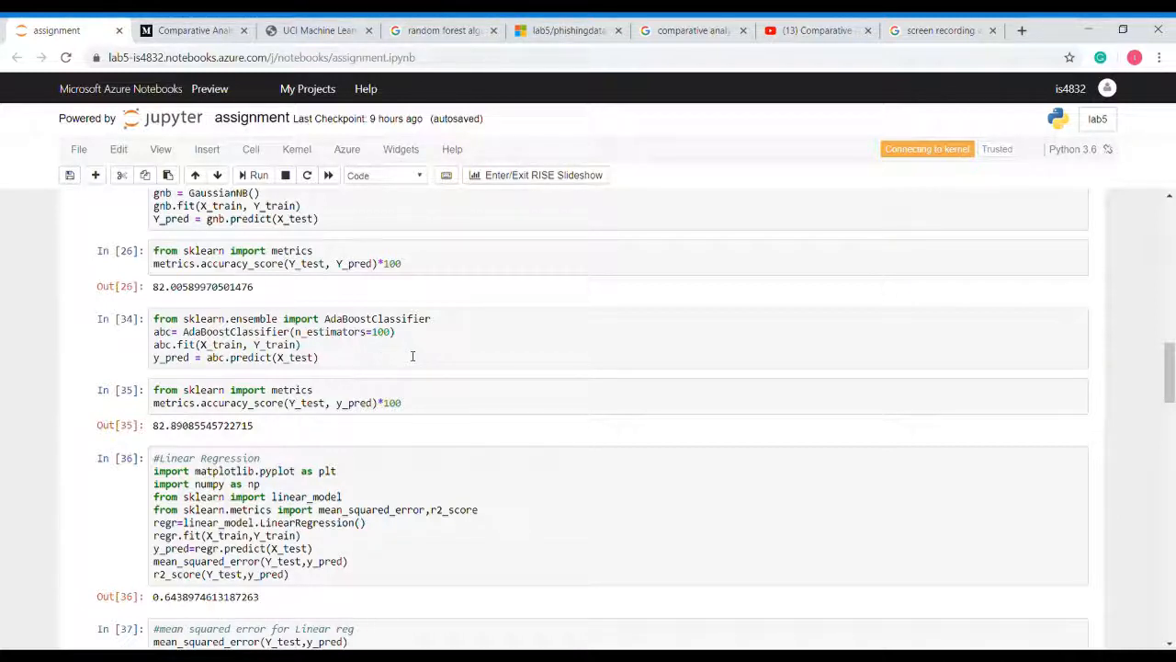
{"action": "mouse_move", "coordinate": [428, 366]}
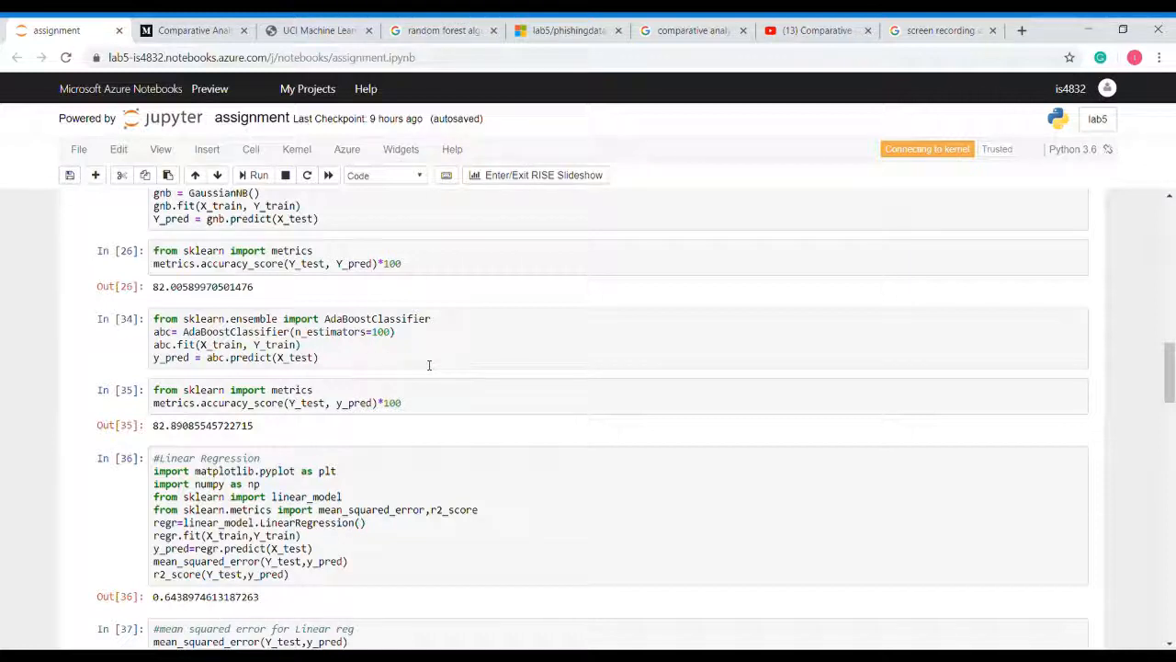
{"action": "mouse_move", "coordinate": [428, 365]}
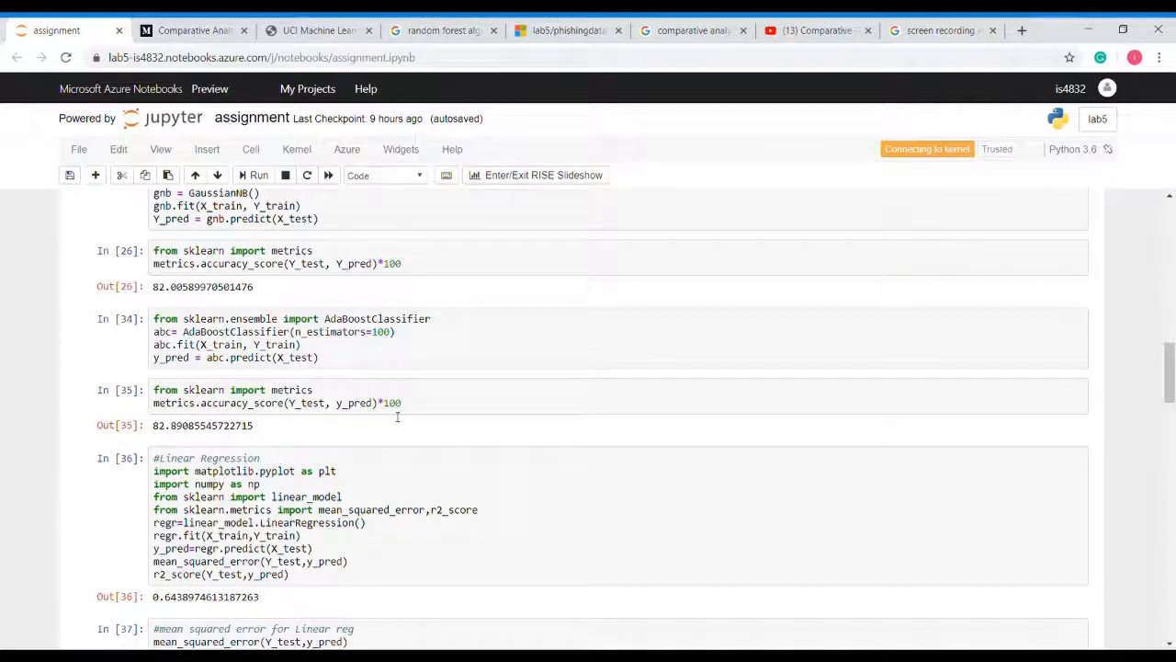
{"action": "scroll", "scroll_direction": "down", "scroll_amount": 3}
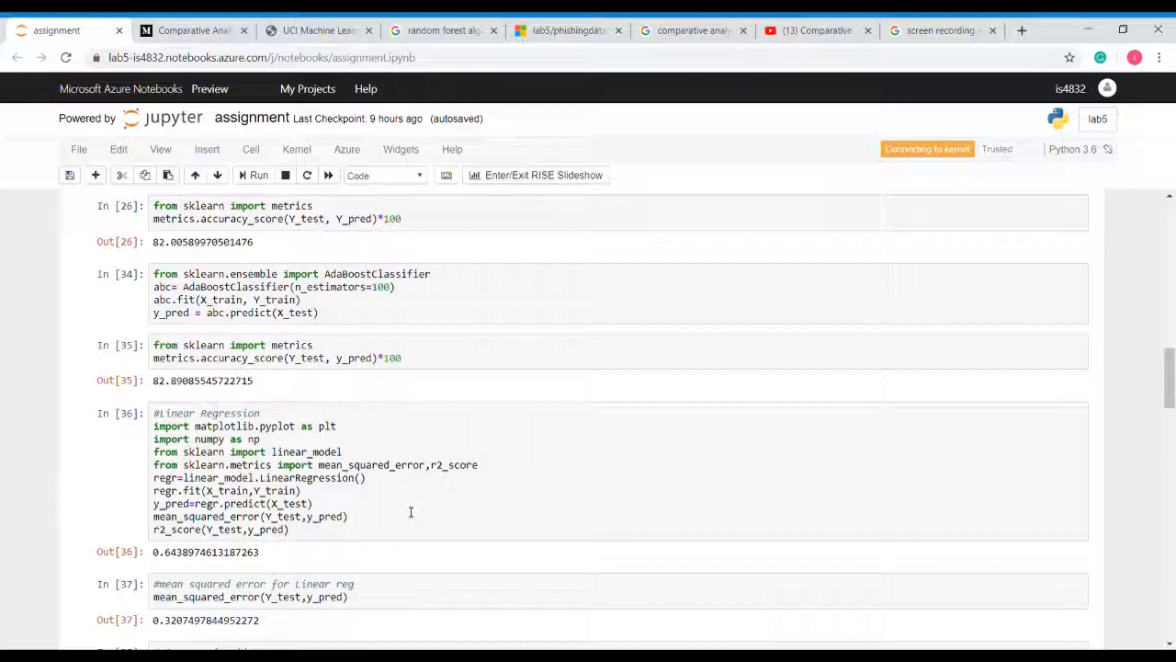
{"action": "scroll", "scroll_direction": "down", "scroll_amount": 3}
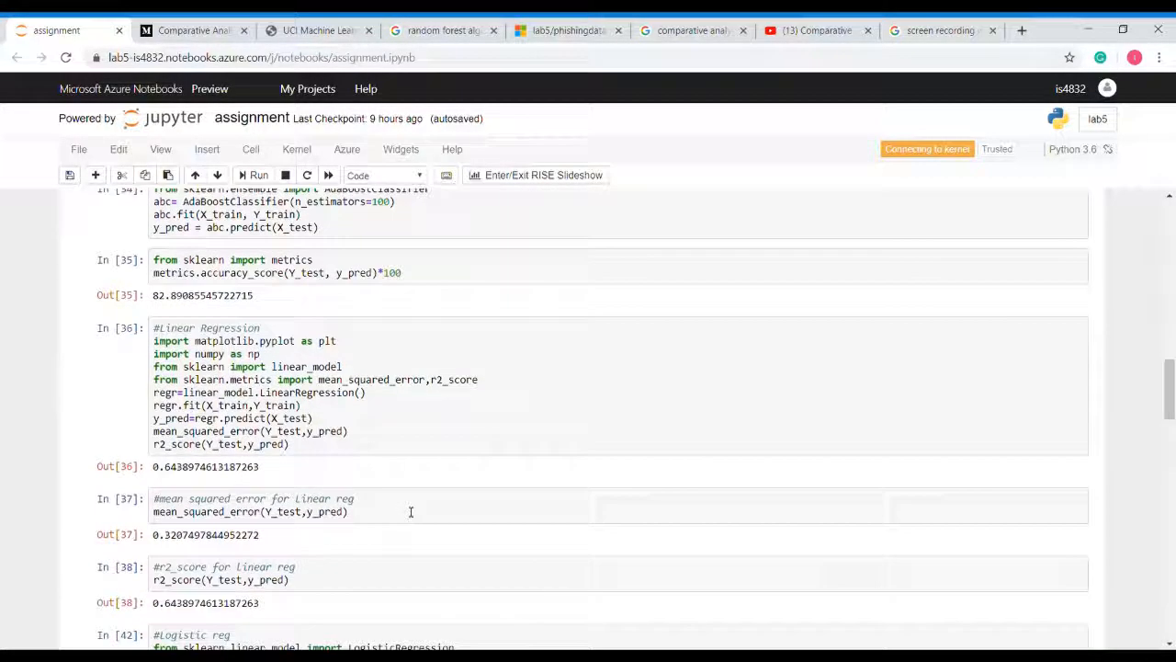
{"action": "mouse_move", "coordinate": [375, 469]}
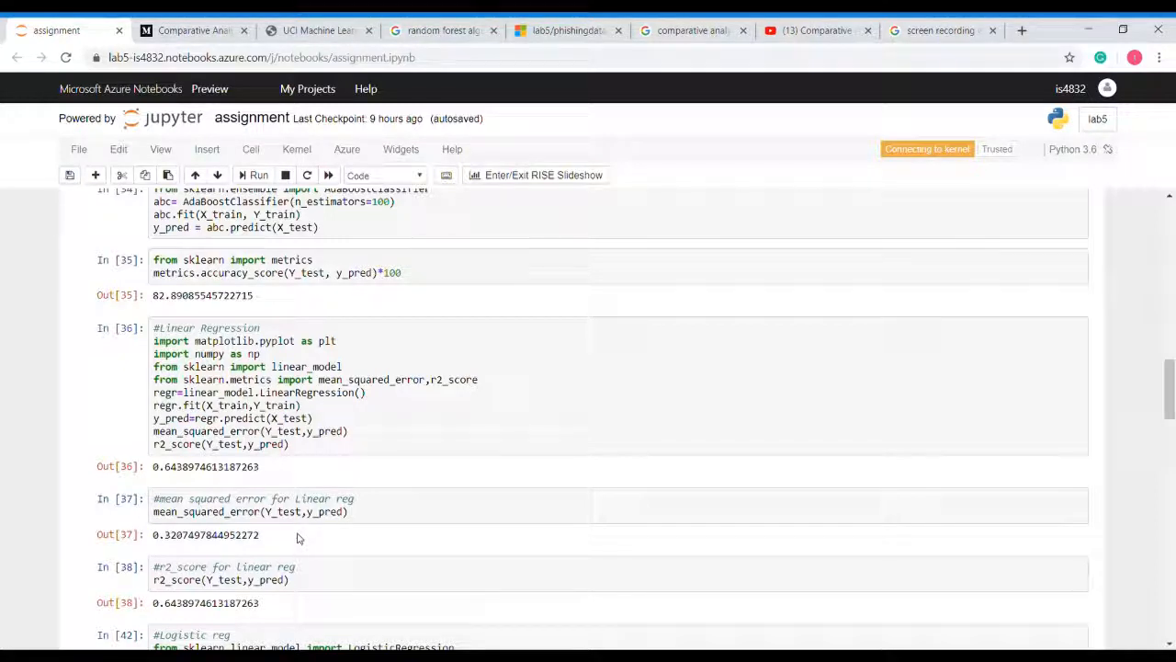
{"action": "scroll", "scroll_direction": "down", "scroll_amount": 3}
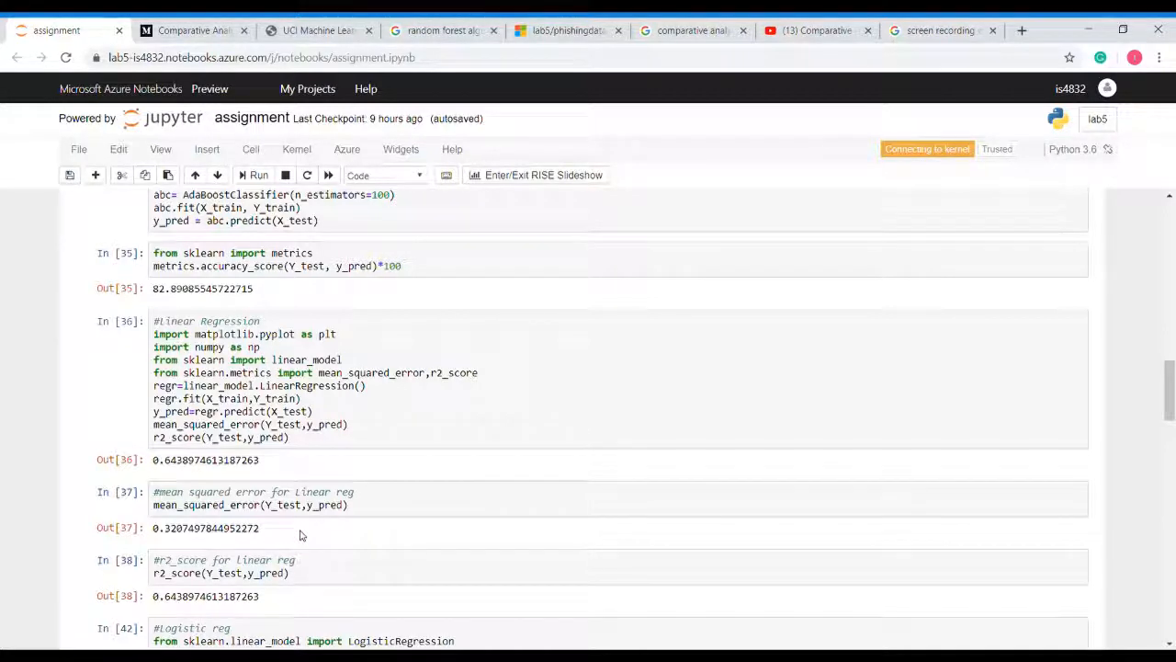
- Scroll to the logistic regression cell showing accuracy 82.89 with solver warnings
{"action": "scroll", "scroll_direction": "down", "scroll_amount": 3}
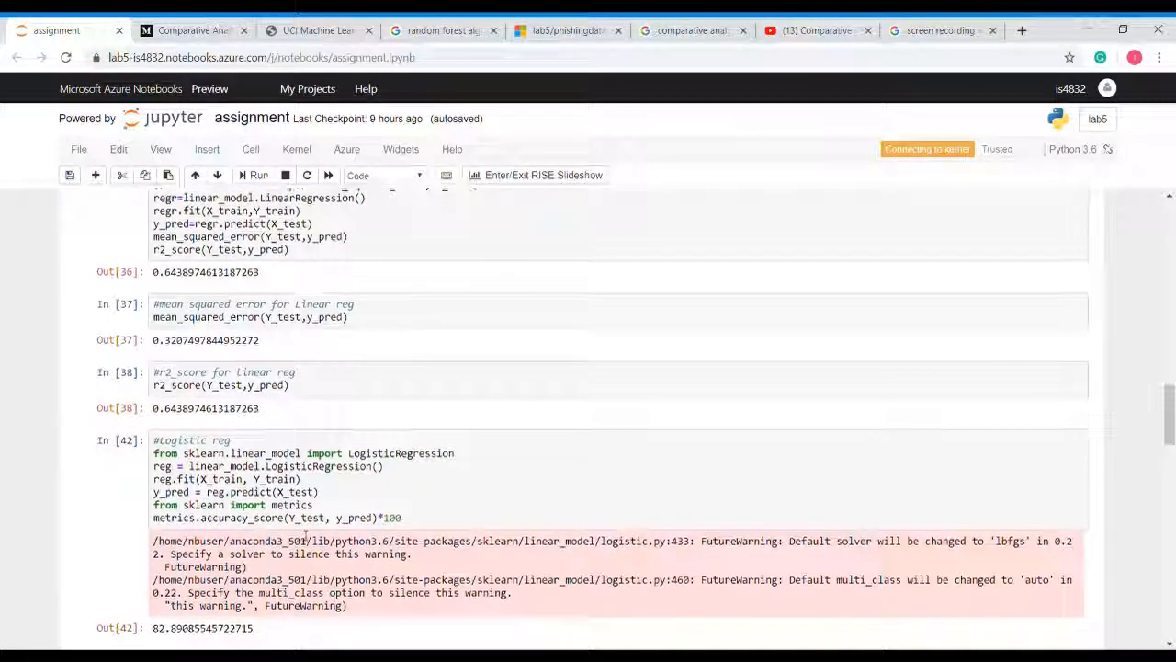
{"action": "scroll", "scroll_direction": "down", "scroll_amount": 3}
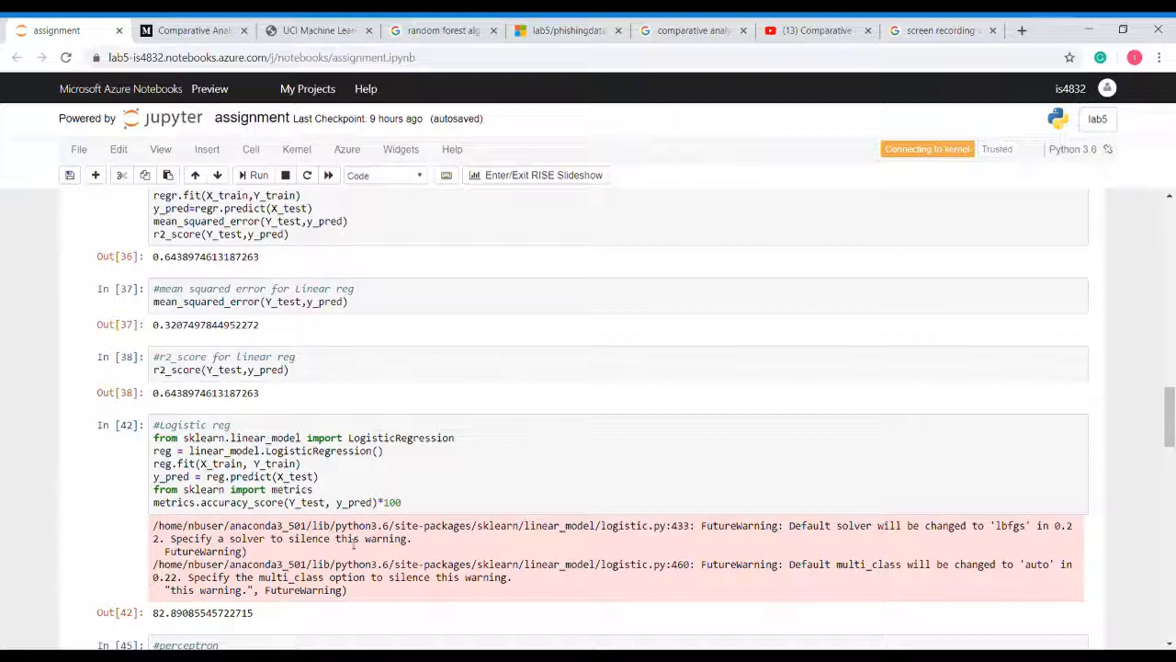
{"action": "scroll", "scroll_direction": "down", "scroll_amount": 3}
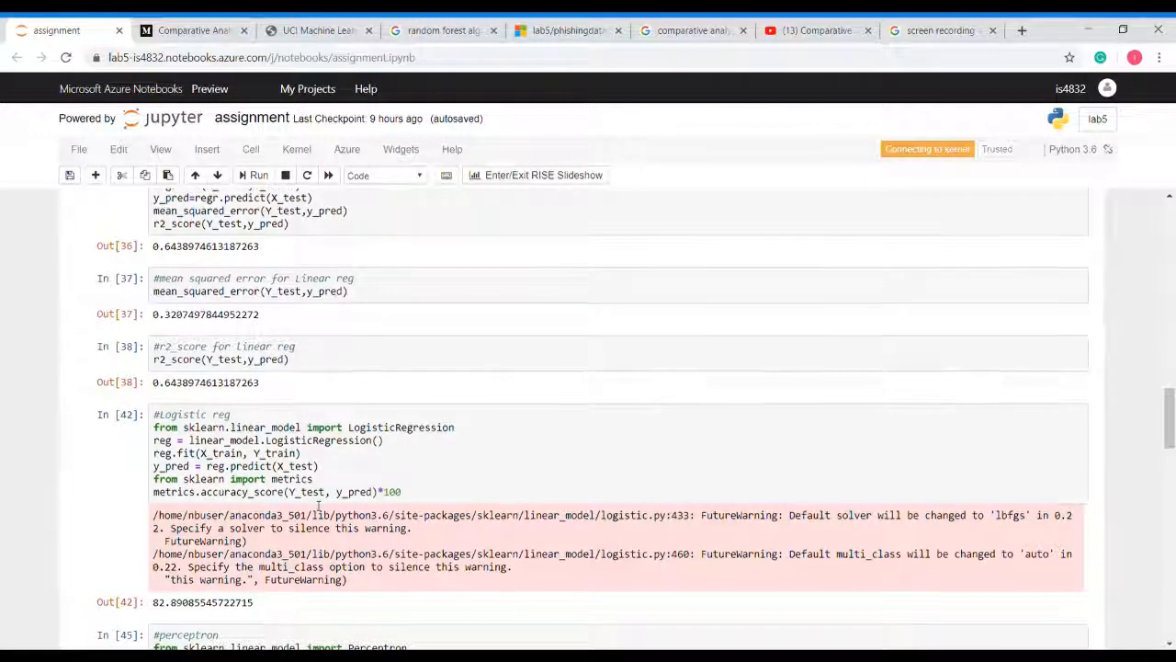
{"action": "scroll", "scroll_direction": "down", "scroll_amount": 3}
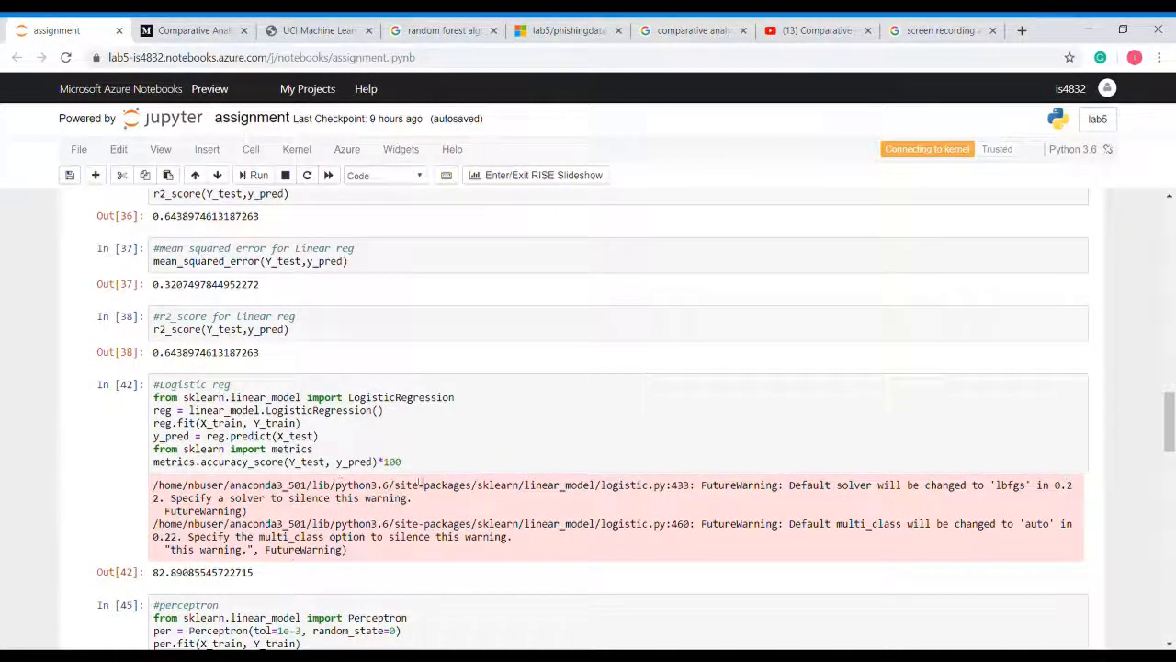
{"action": "mouse_move", "coordinate": [323, 570]}
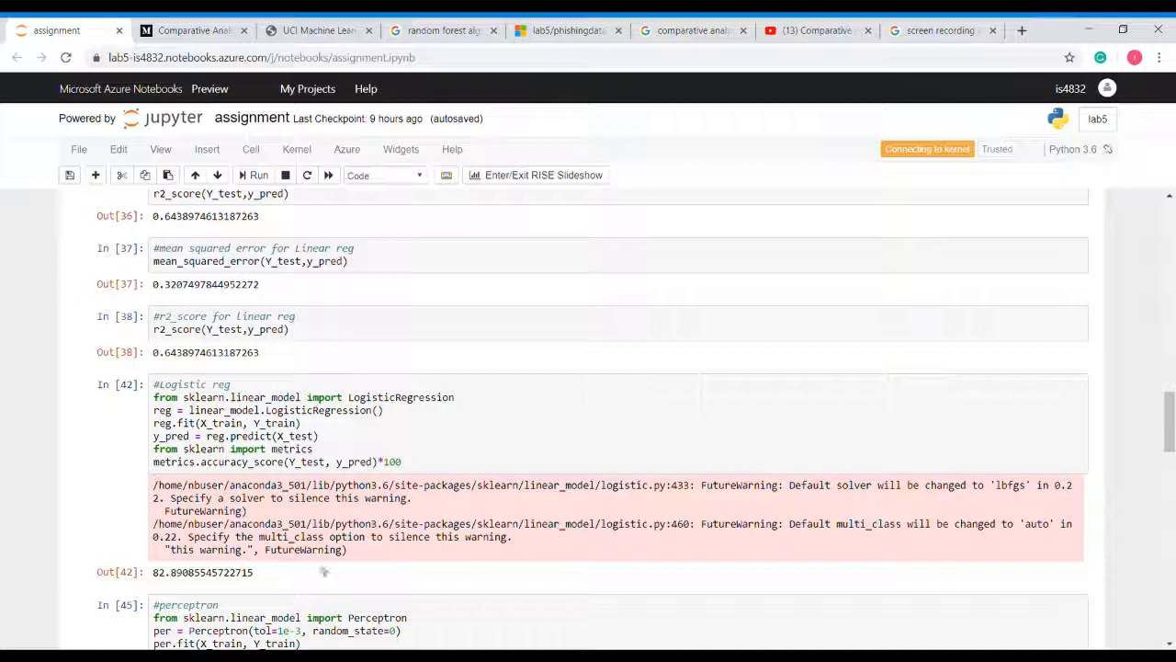
{"action": "mouse_move", "coordinate": [426, 577]}
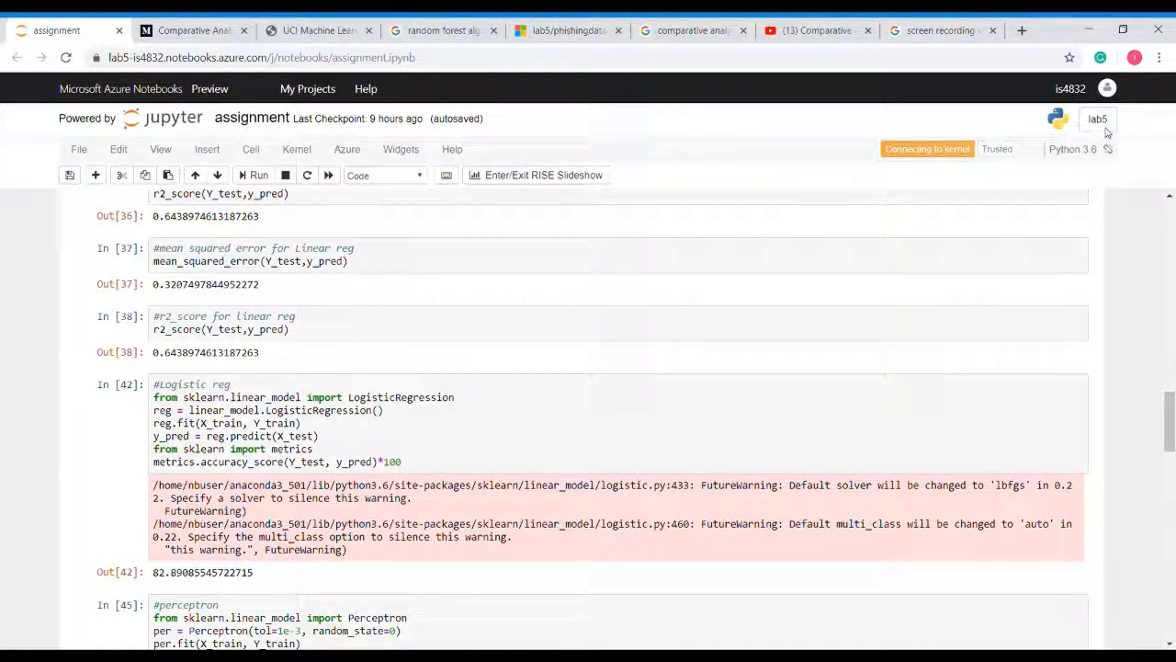
- Scroll to the Perceptron (~82.0%) and Gini decision tree (~82.6%) accuracy cells
{"action": "scroll", "scroll_direction": "down", "scroll_amount": 3}
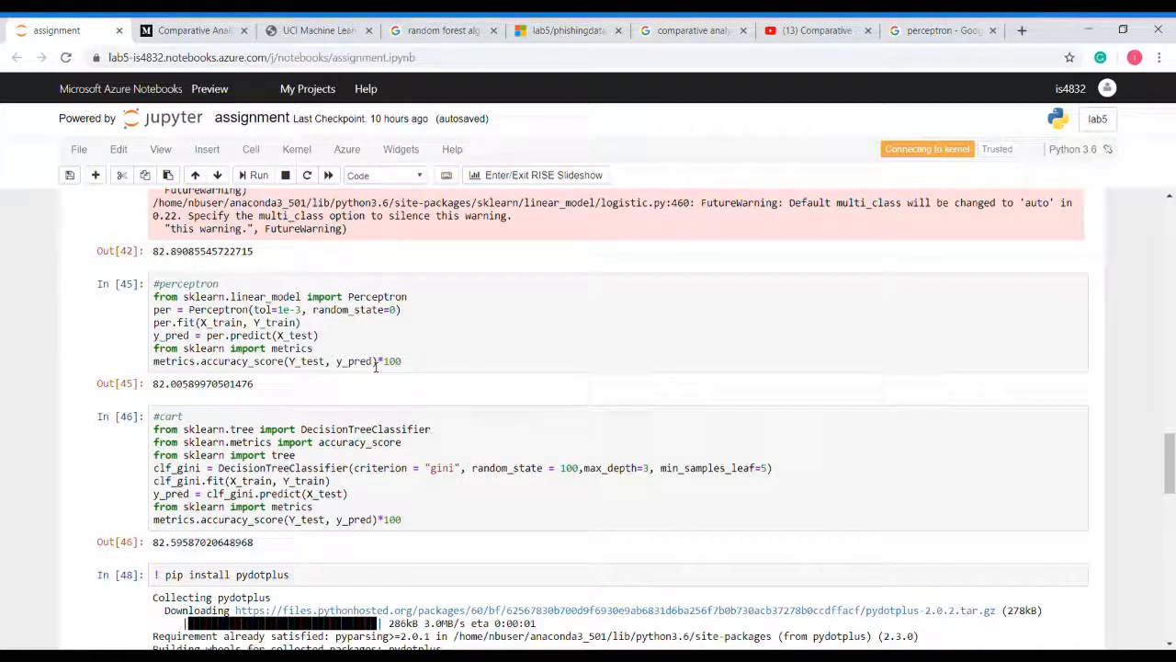
{"action": "mouse_move", "coordinate": [283, 388]}
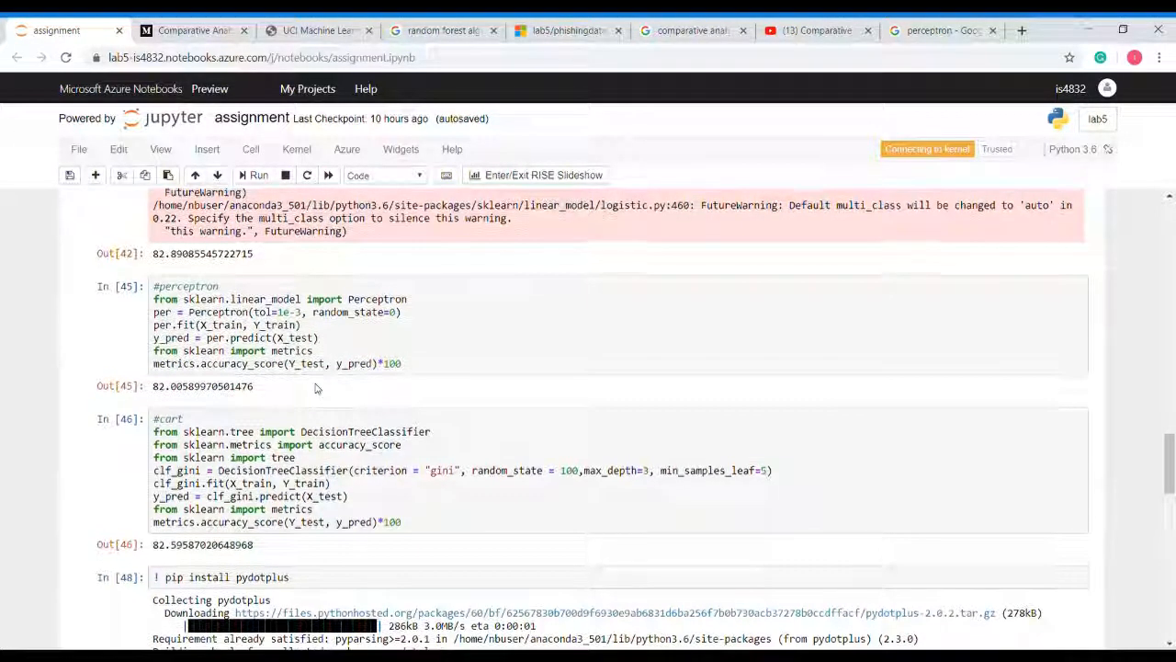
- Scroll to the '!pip install pydotplus' cell showing pydotplus 2.0.2 installed and the export_graphviz import
{"action": "scroll", "scroll_direction": "down", "scroll_amount": 3}
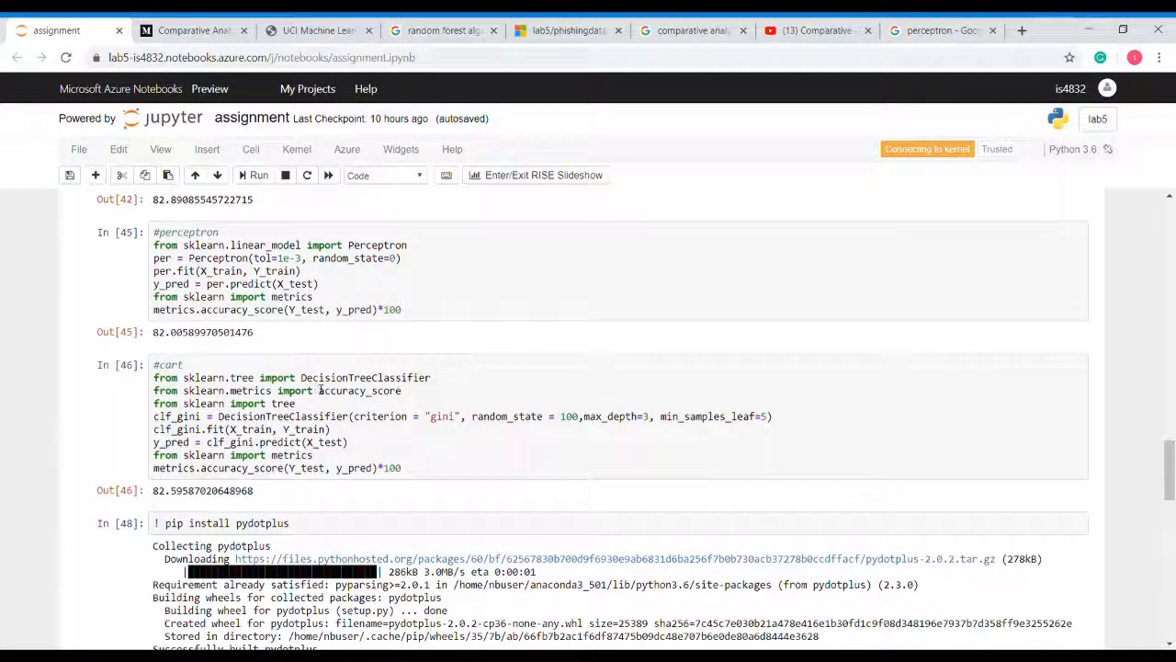
{"action": "scroll", "scroll_direction": "down", "scroll_amount": 3}
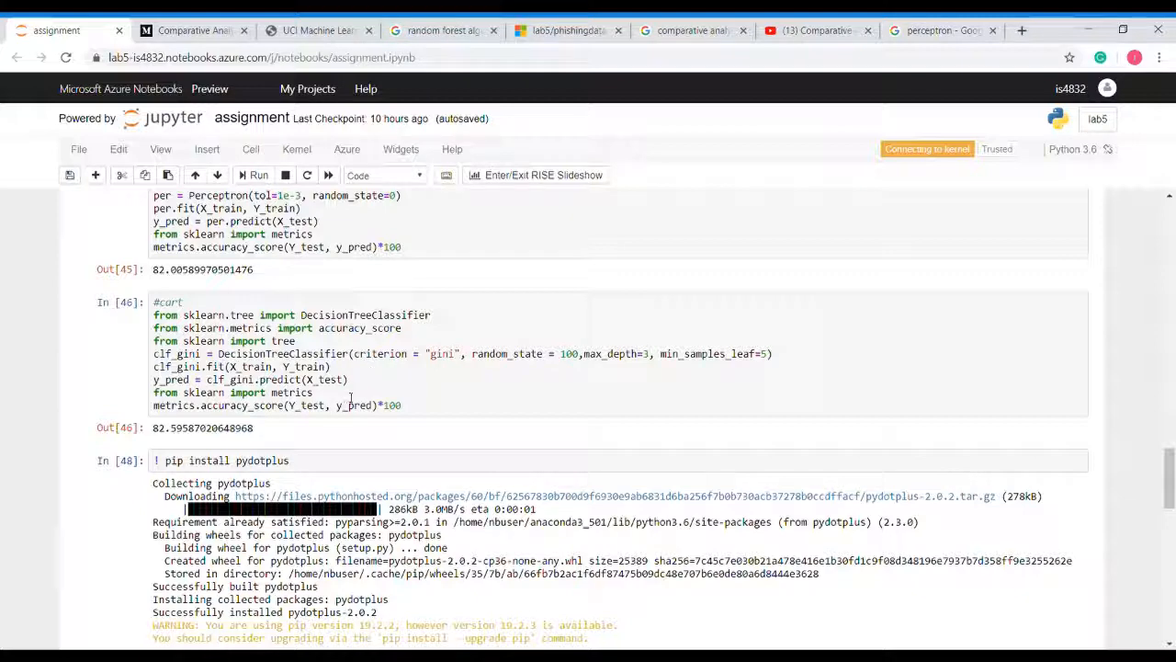
{"action": "mouse_move", "coordinate": [366, 421]}
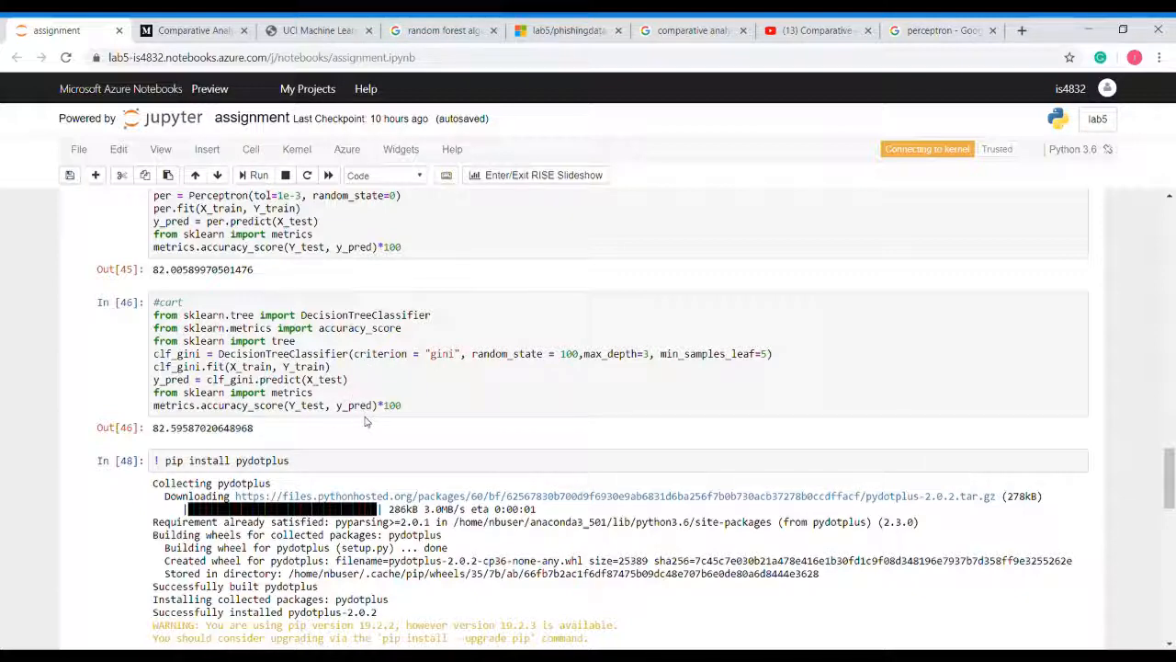
{"action": "scroll", "scroll_direction": "down", "scroll_amount": 3}
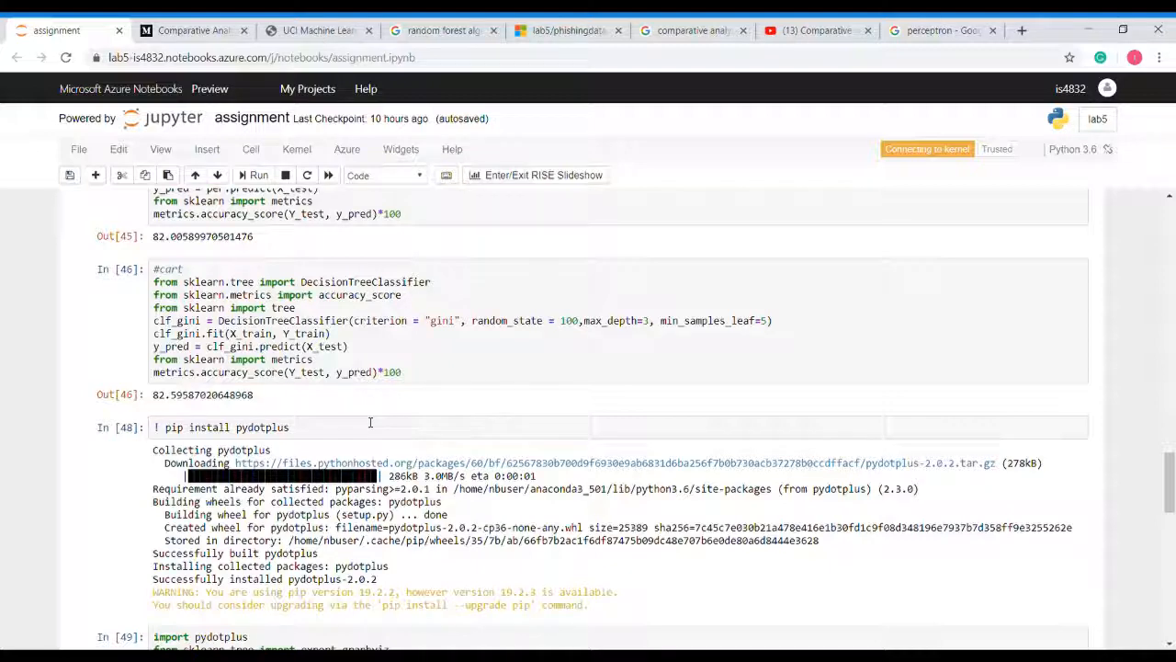
{"action": "scroll", "scroll_direction": "down", "scroll_amount": 3}
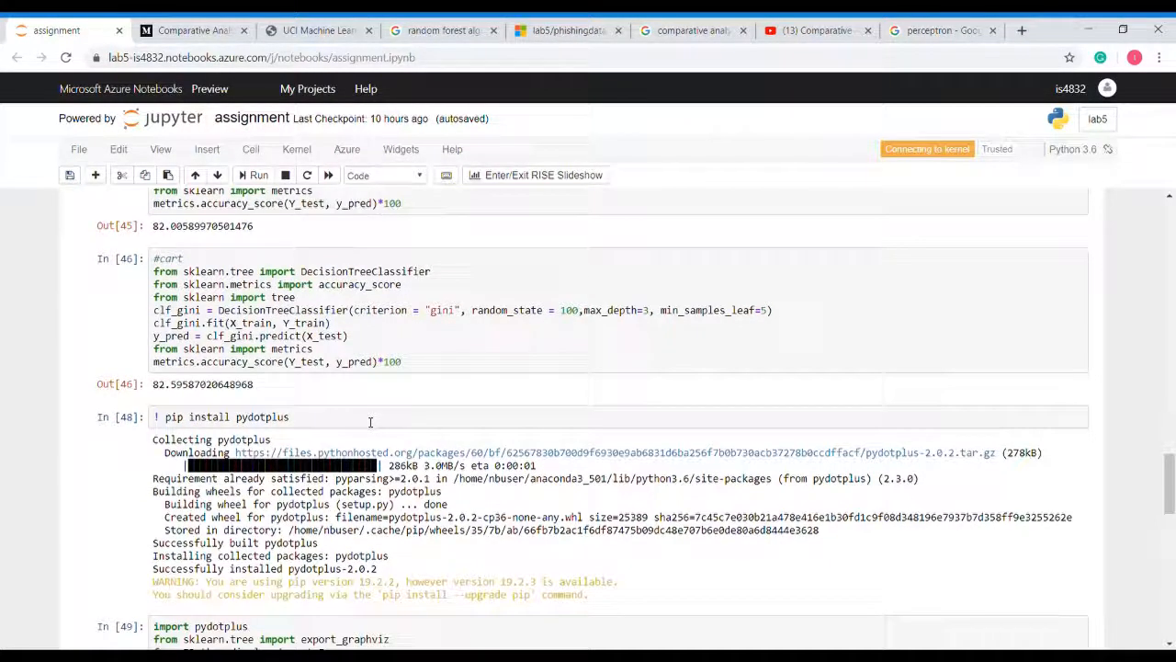
- Scroll to the rendered decision tree graph with gini and samples nodes, and the MLP cell at 84.96%
{"action": "scroll", "scroll_direction": "down", "scroll_amount": 3}
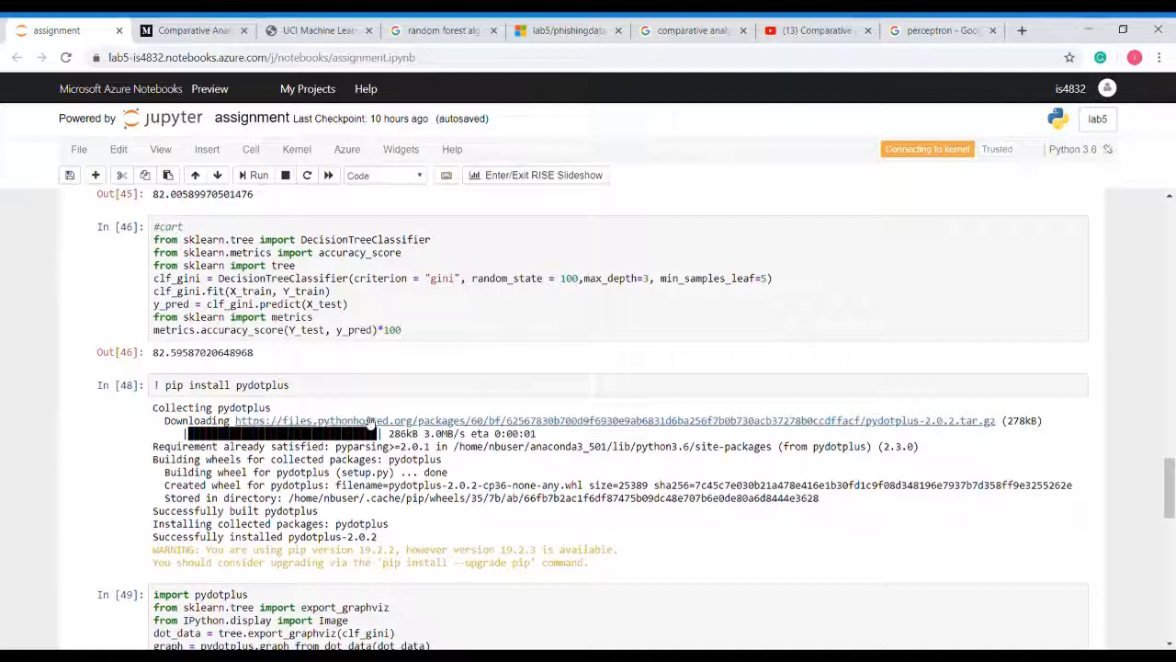
{"action": "scroll", "scroll_direction": "down", "scroll_amount": 3}
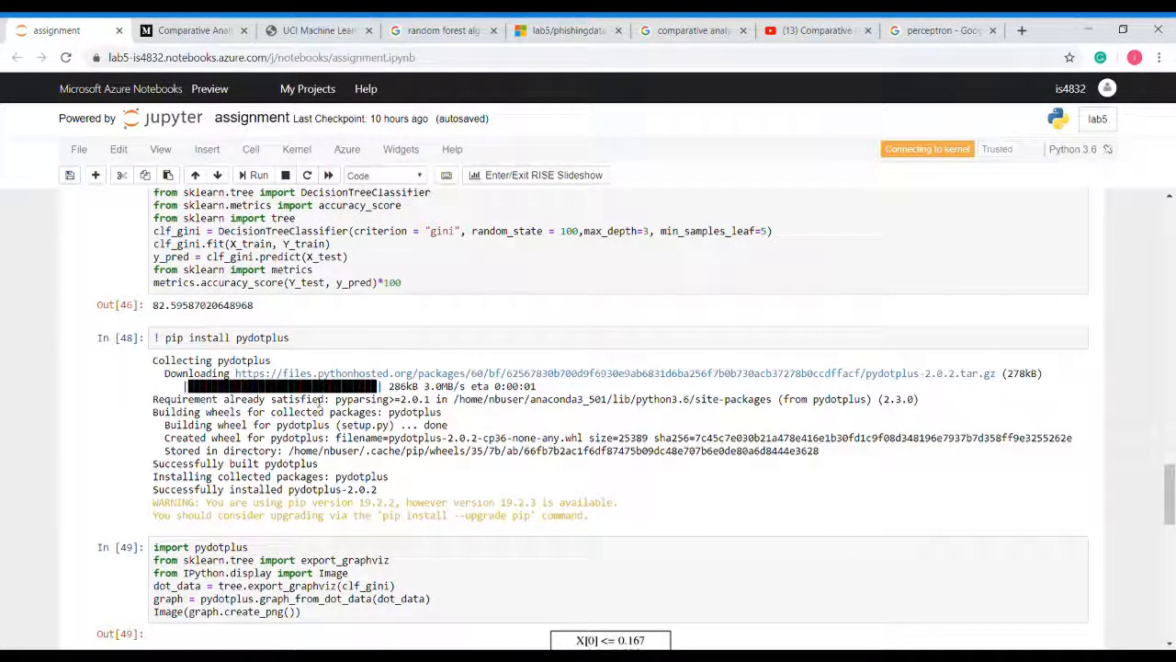
{"action": "scroll", "scroll_direction": "down", "scroll_amount": 3}
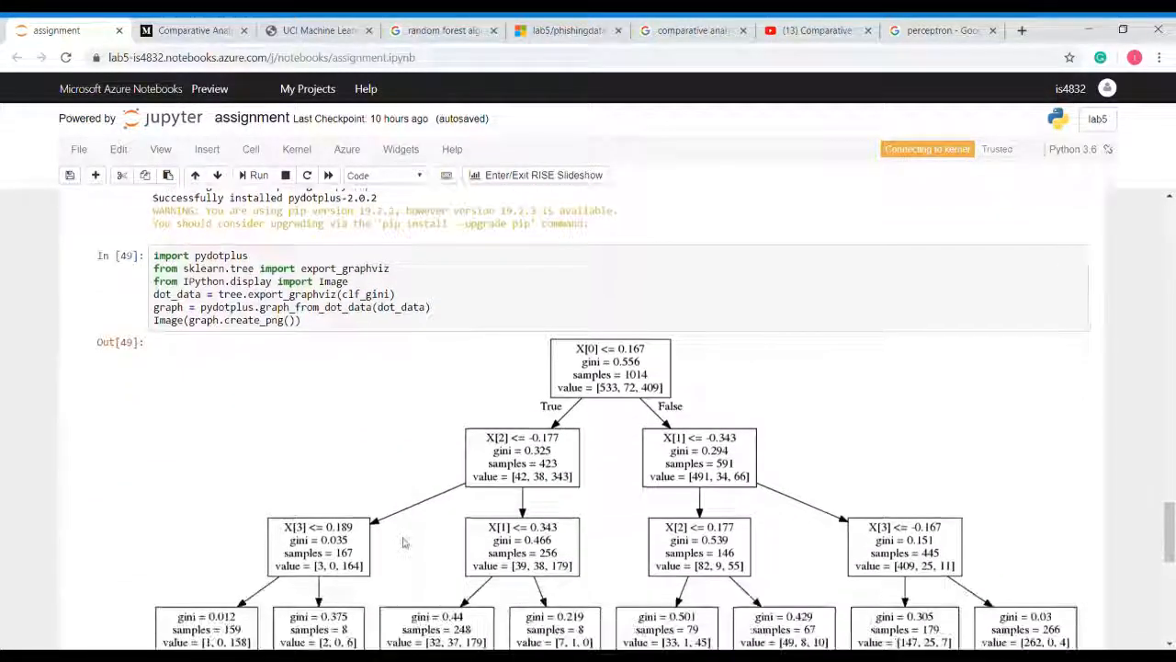
{"action": "scroll", "scroll_direction": "down", "scroll_amount": 3}
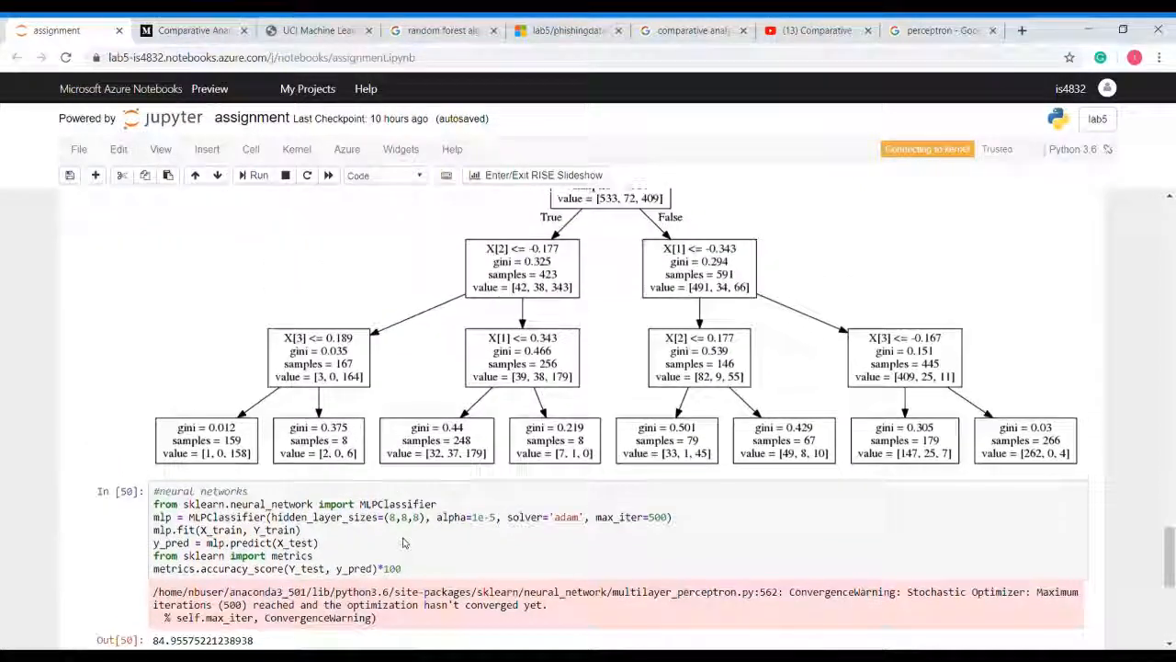
- Scroll to the MLPClassifier (84.96%) and SVM (85.84%) accuracy outputs
{"action": "scroll", "scroll_direction": "down", "scroll_amount": 3}
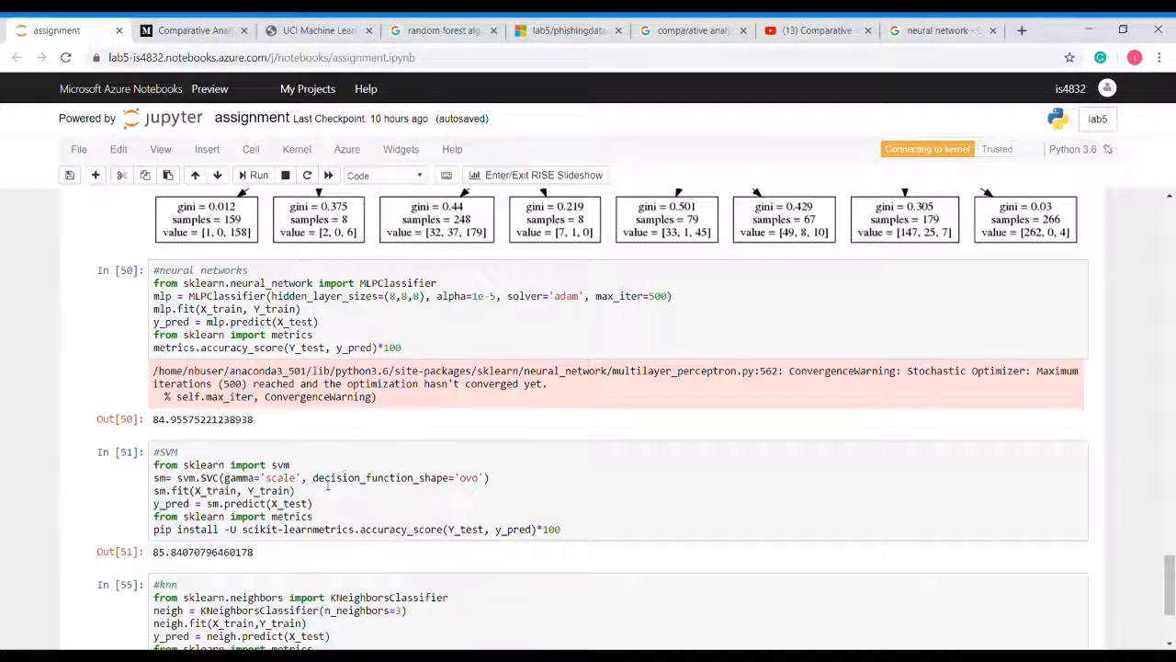
- Scroll to the KNeighborsClassifier cell with three neighbors scoring 87.91%, the highest result
{"action": "scroll", "scroll_direction": "down", "scroll_amount": 3}
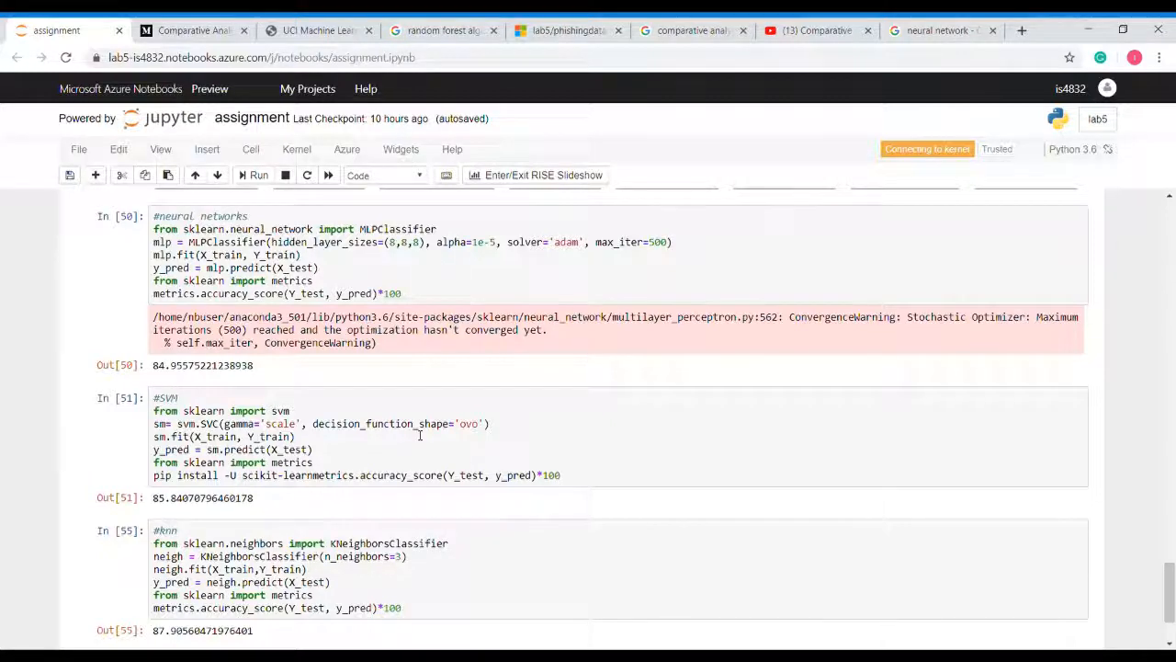
{"action": "scroll", "scroll_direction": "down", "scroll_amount": 3}
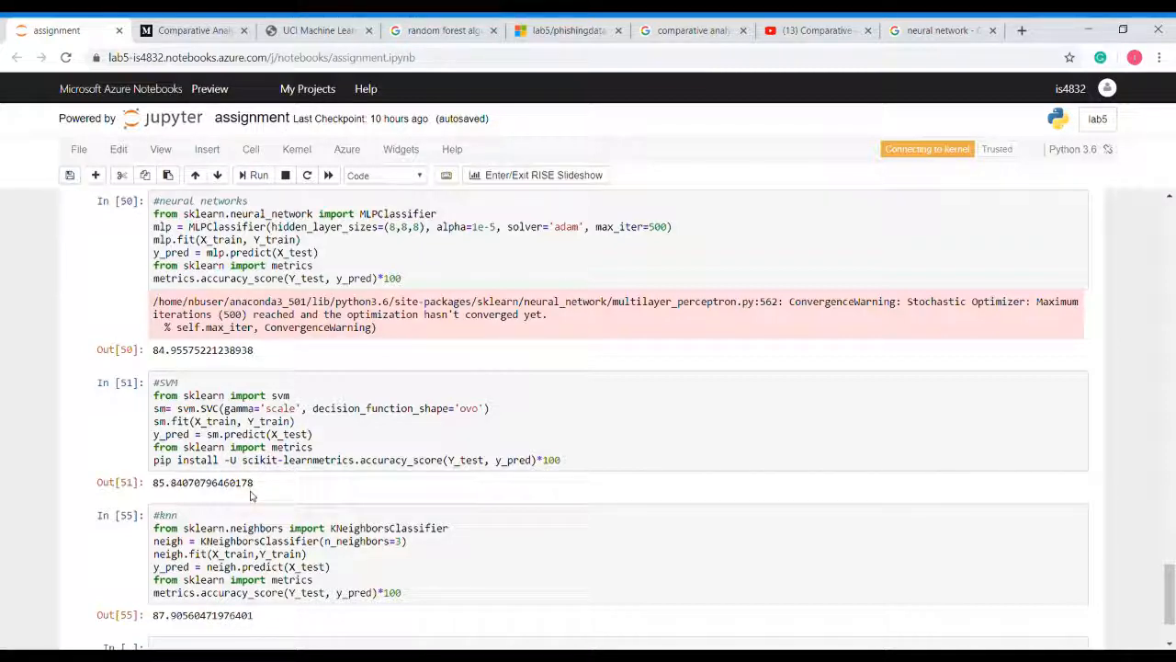
{"action": "scroll", "scroll_direction": "down", "scroll_amount": 3}
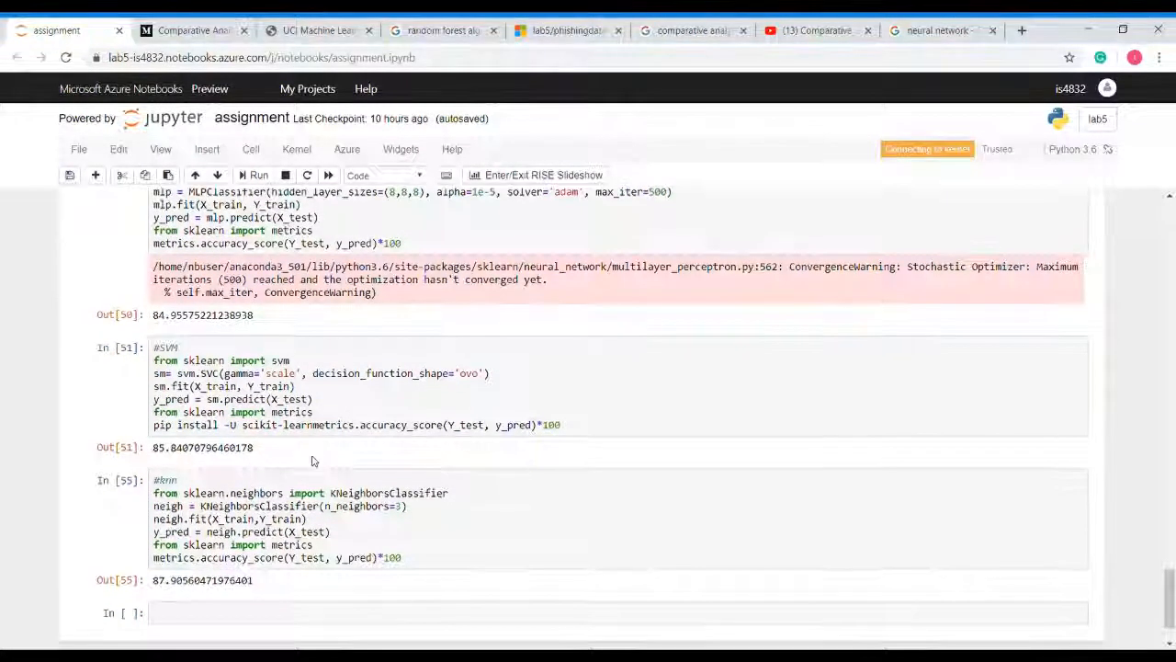
- Scroll back to the rendered decision tree graph above the neural network cell
{"action": "scroll", "scroll_direction": "down", "scroll_amount": 3}
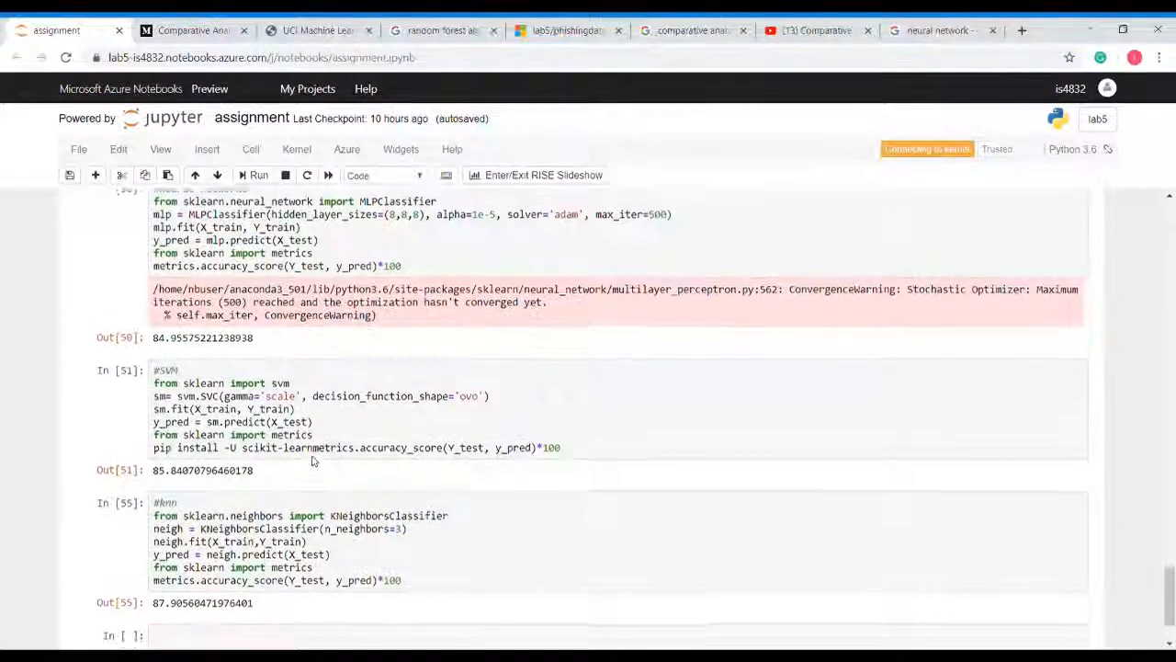
{"action": "scroll", "scroll_direction": "down", "scroll_amount": 3}
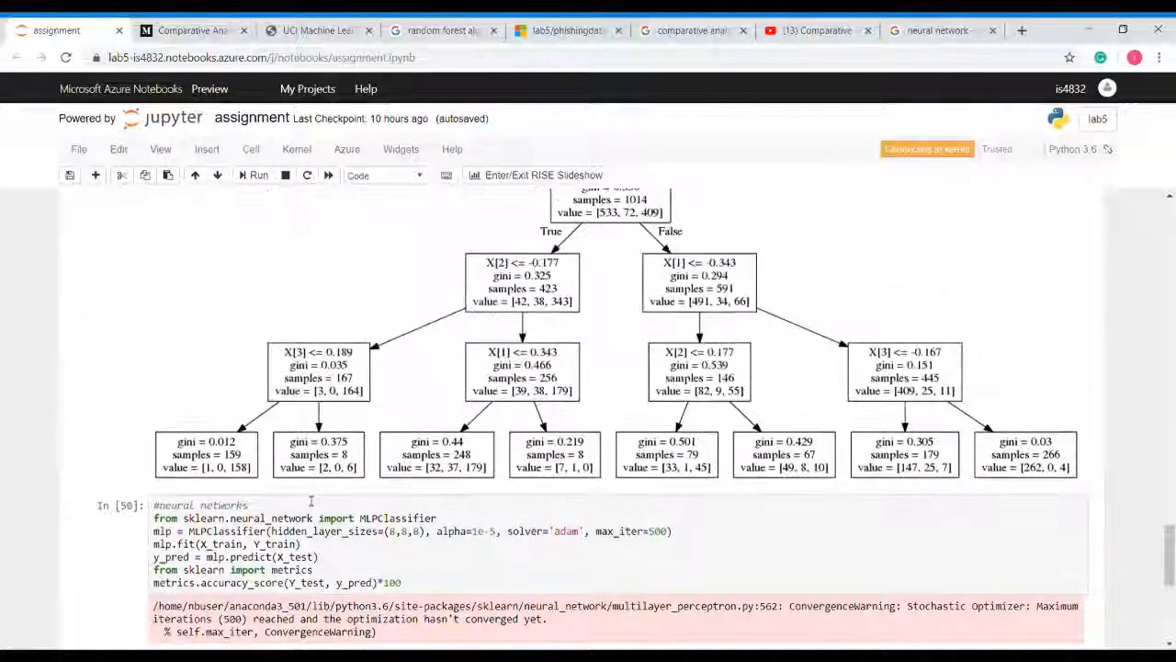
- Scroll back to the notebook's end showing SVM 85.84% and top-scoring KNN 87.91%
{"action": "scroll", "scroll_direction": "down", "scroll_amount": 3}
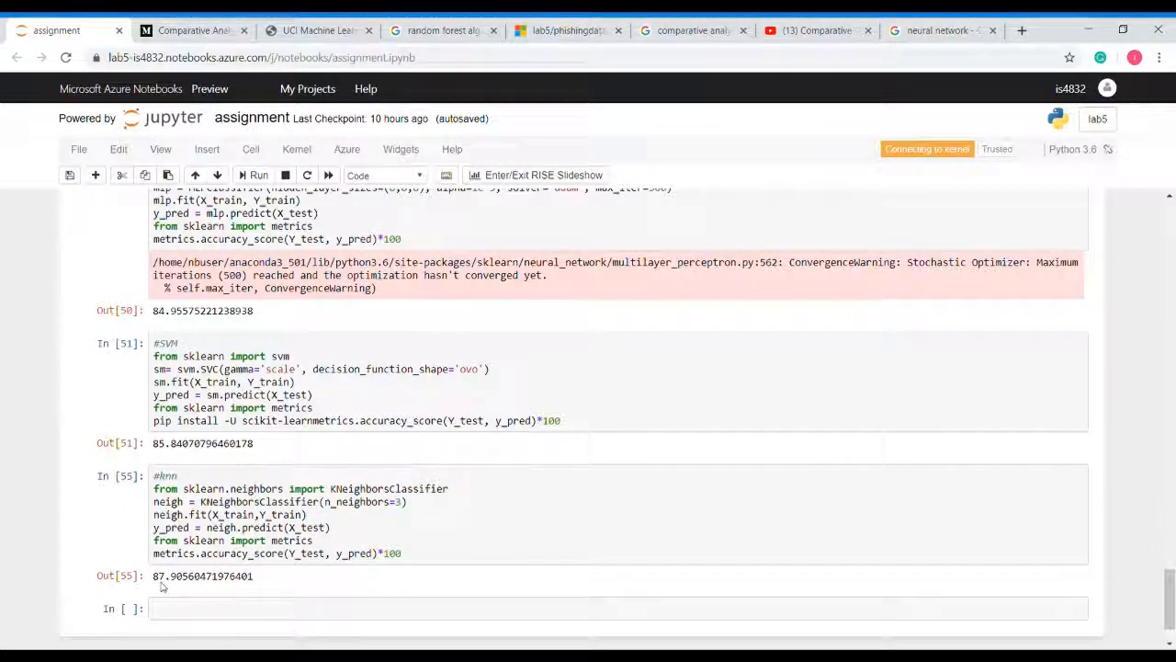
{"action": "mouse_move", "coordinate": [641, 522]}
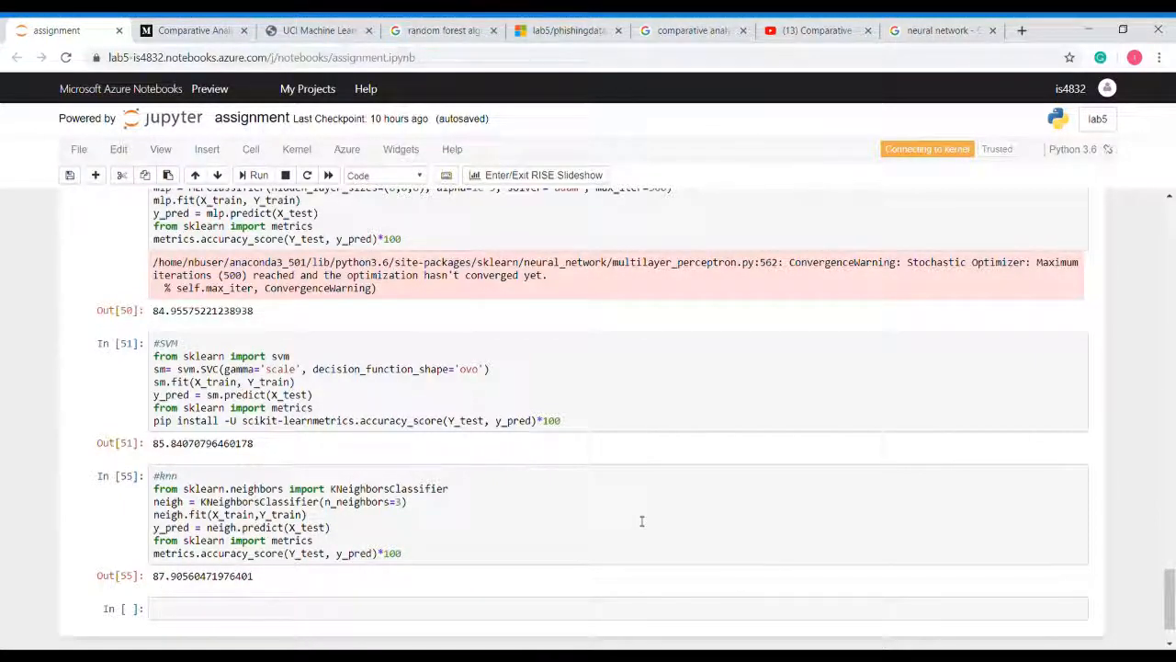